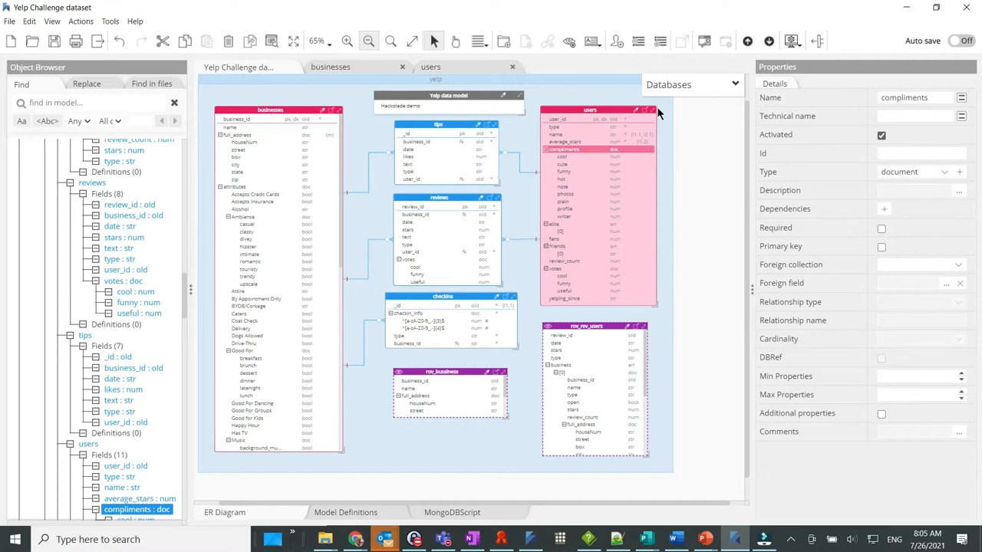
pyautogui.moveTo(710, 198)
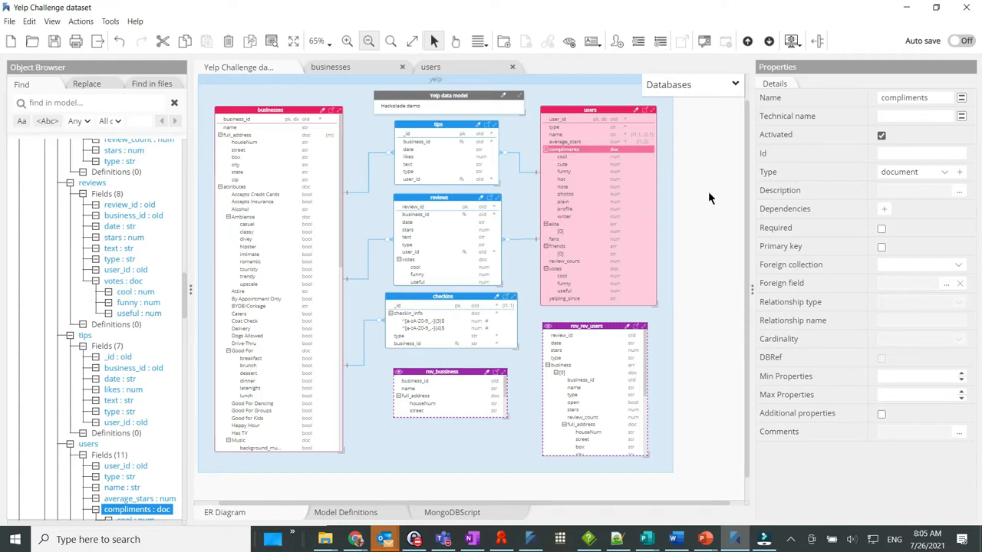
# Step: Inspect the users collection and average_stars field, then browse Collibra's asset type hierarchy
pyautogui.click(219, 513)
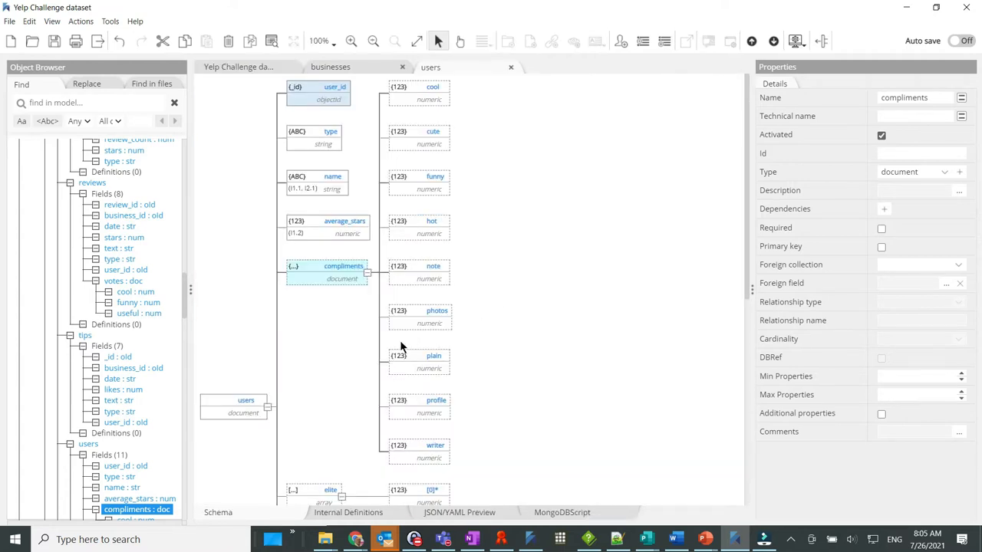
pyautogui.click(326, 226)
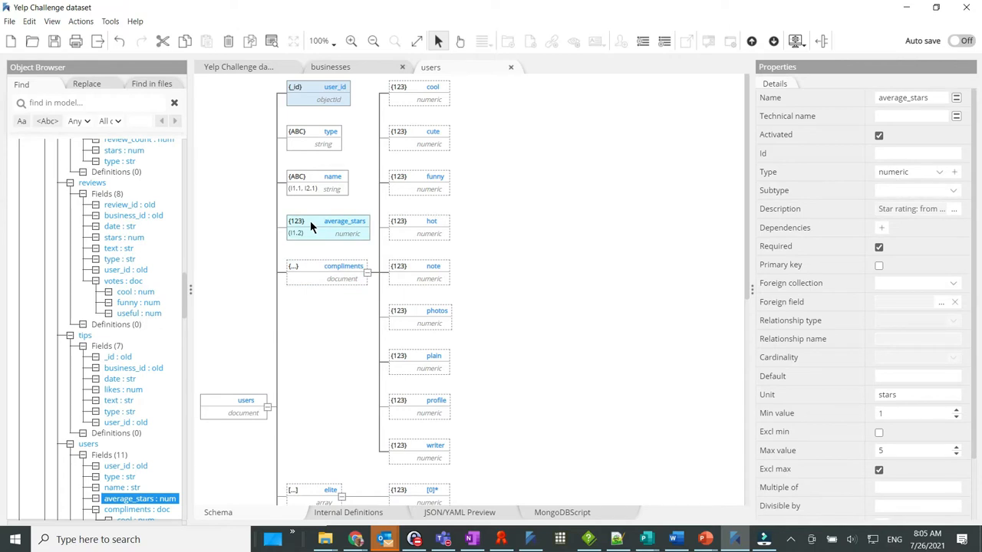
pyautogui.click(327, 273)
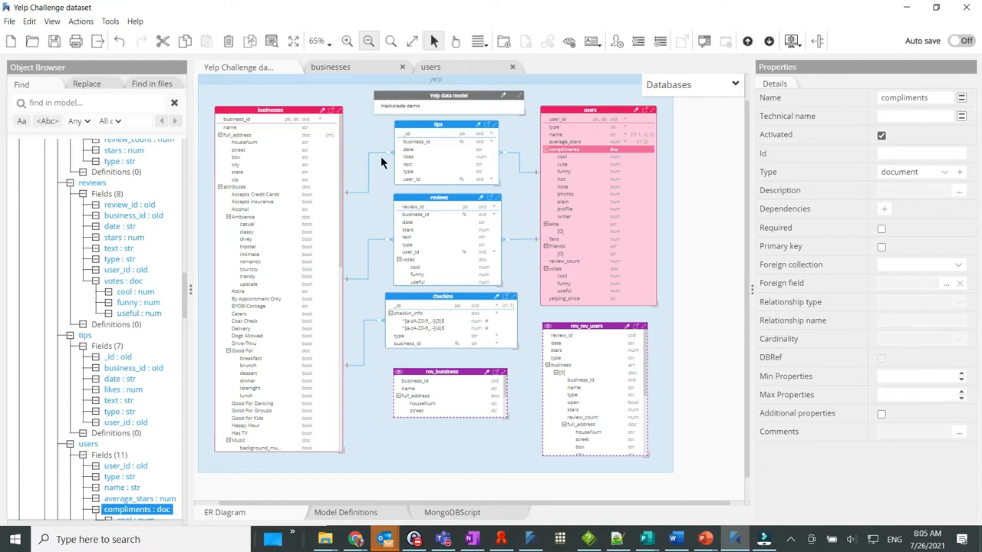
pyautogui.moveTo(368, 176)
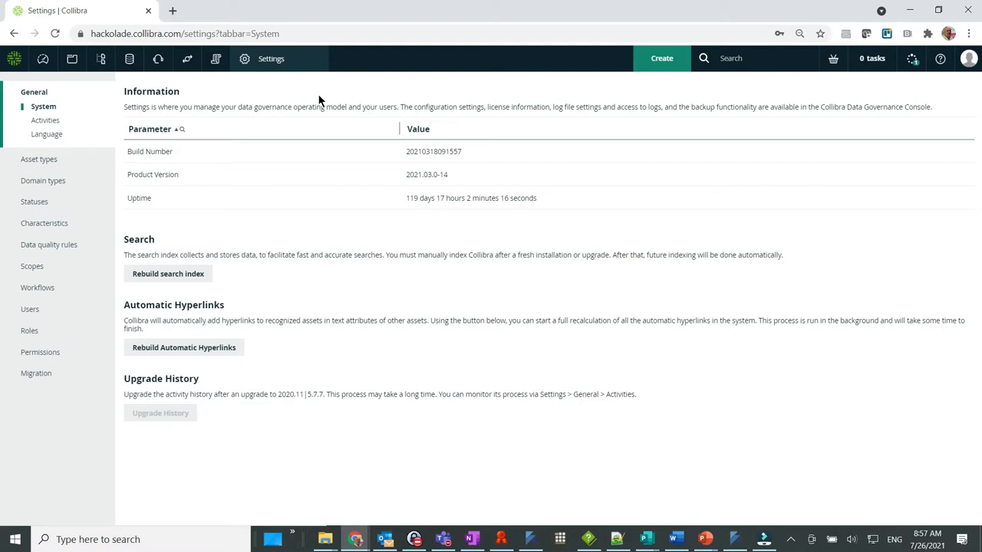
pyautogui.moveTo(38, 159)
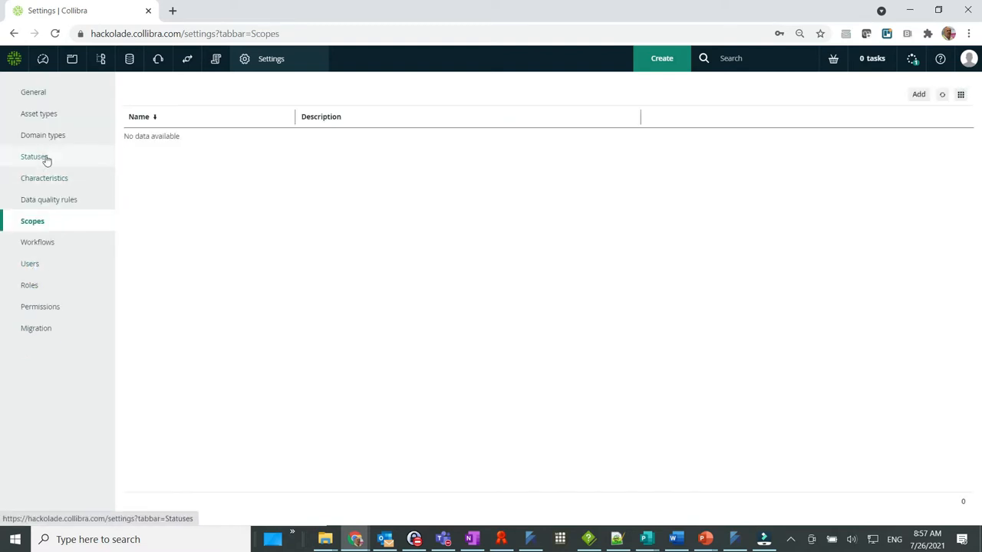
pyautogui.click(40, 114)
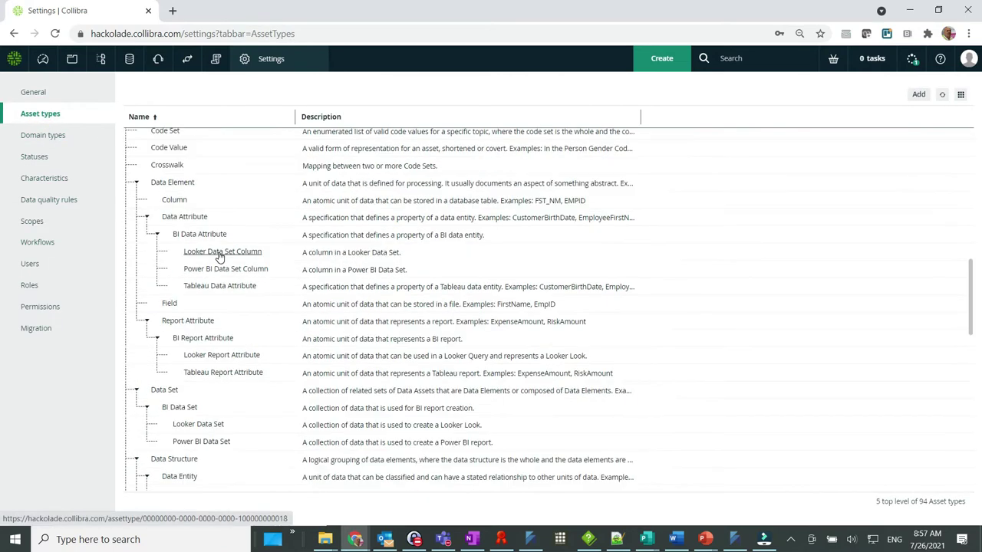
pyautogui.click(175, 199)
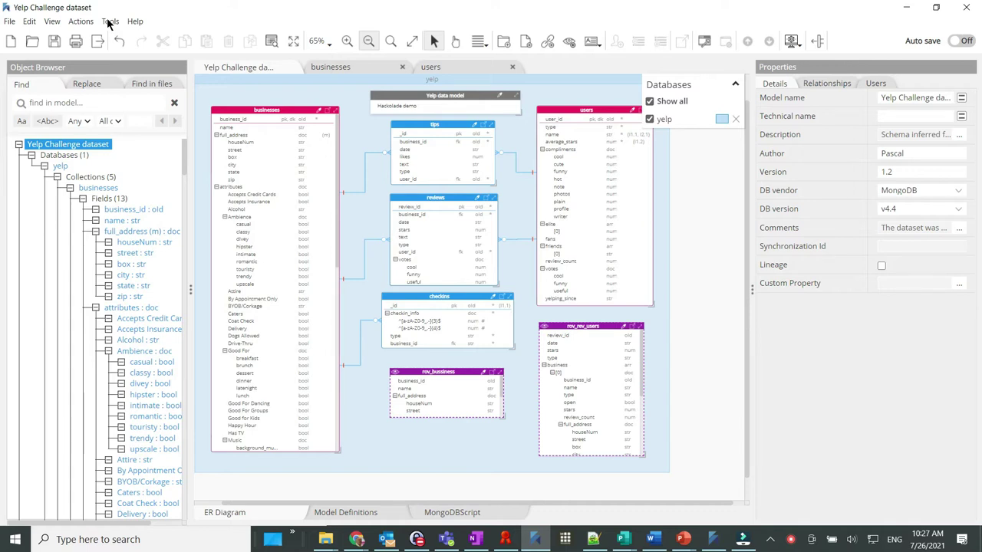
# Step: Start Collibra Data Dictionary publishing and review the Sandbox connection's settings and credentials unchanged
pyautogui.click(106, 21)
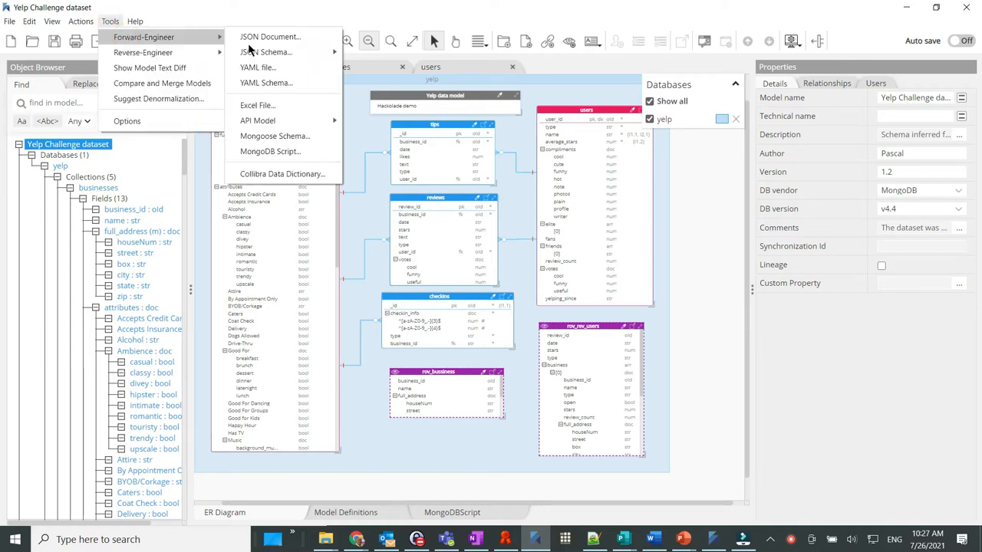
pyautogui.moveTo(283, 174)
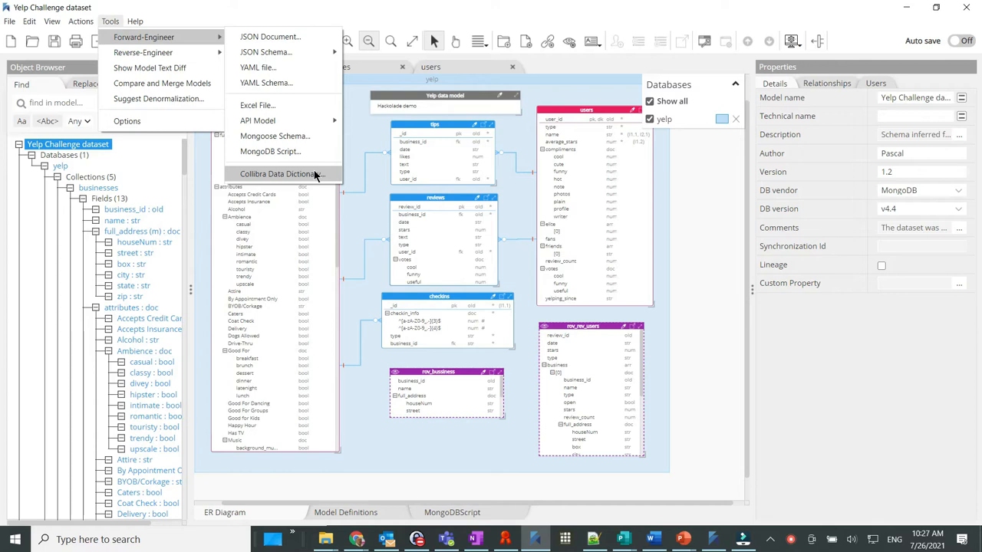
pyautogui.click(281, 174)
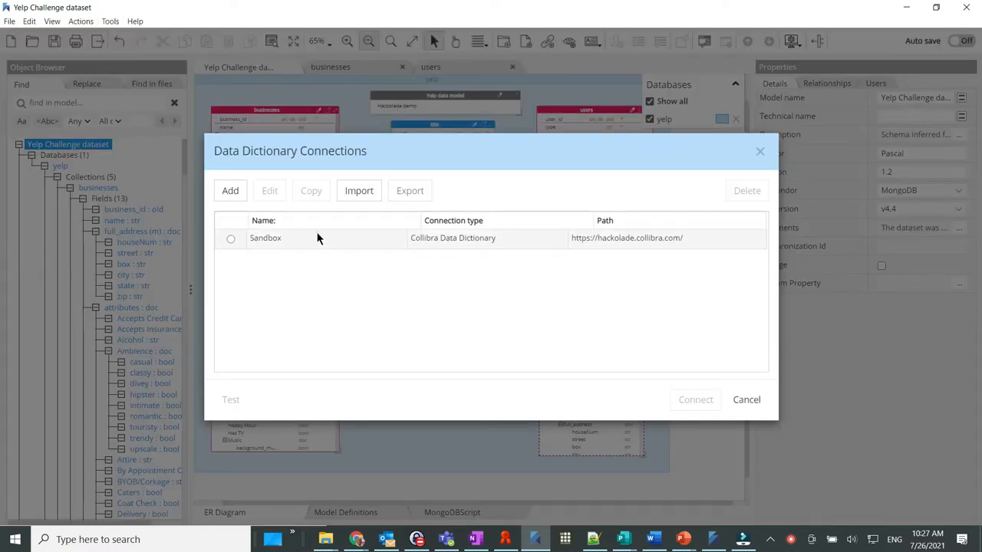
pyautogui.click(265, 238)
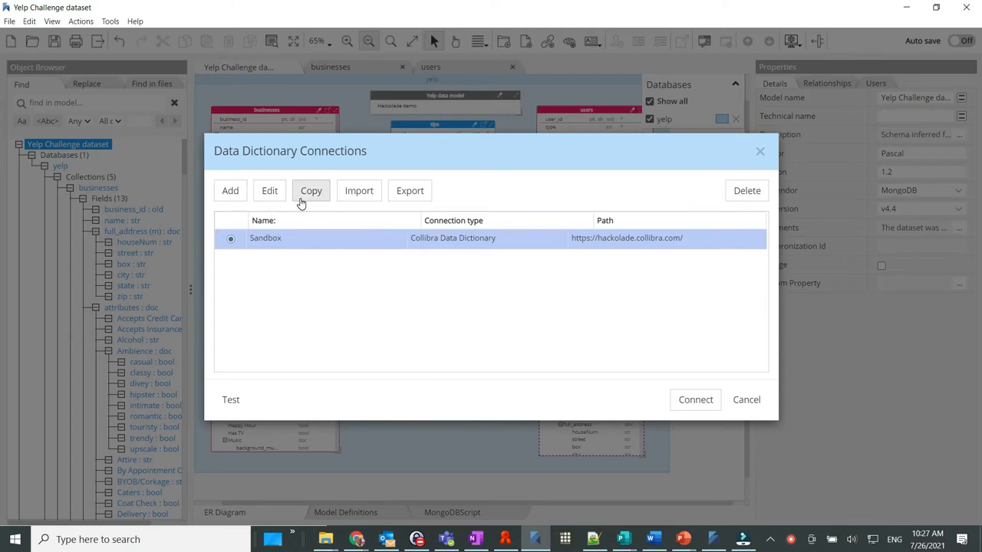
pyautogui.click(269, 190)
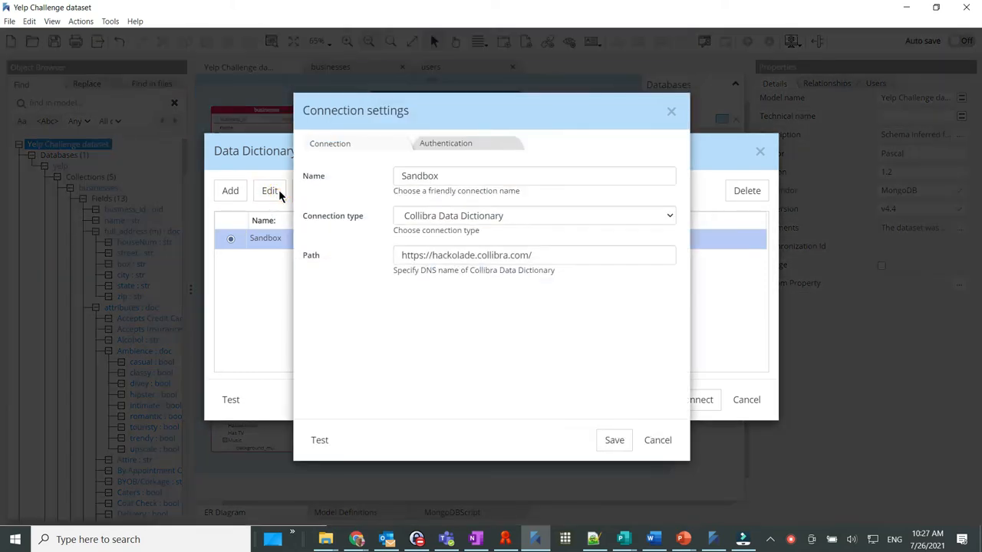
pyautogui.moveTo(294, 207)
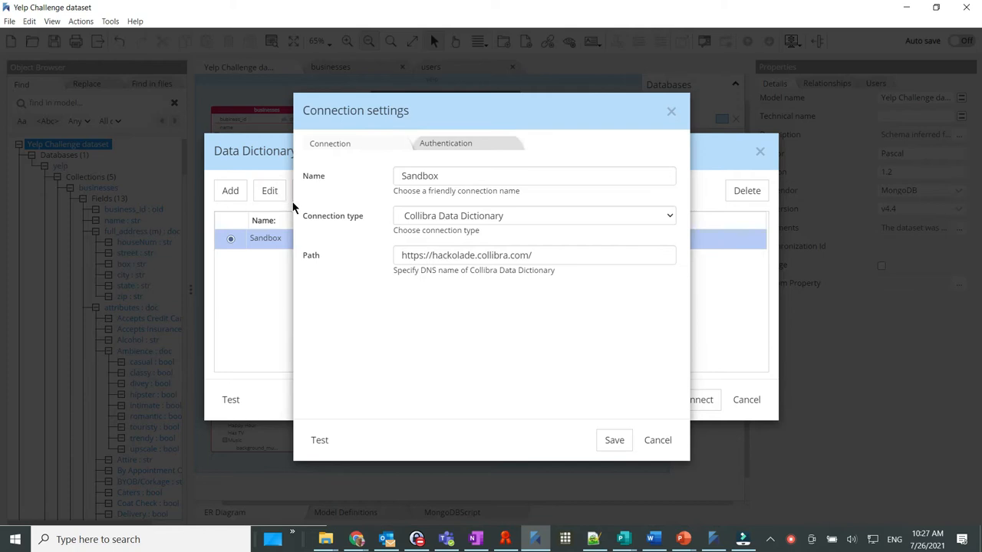
pyautogui.click(445, 144)
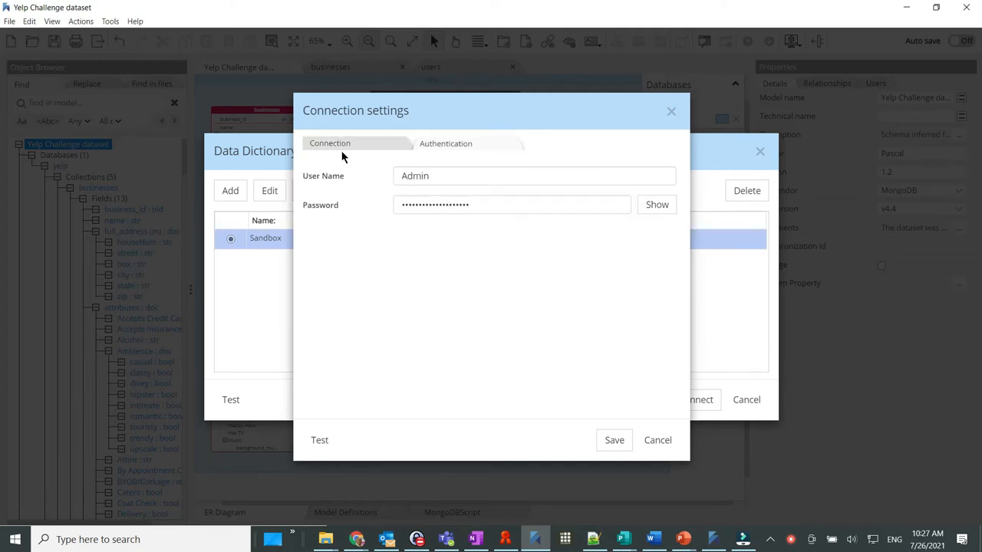
pyautogui.click(329, 143)
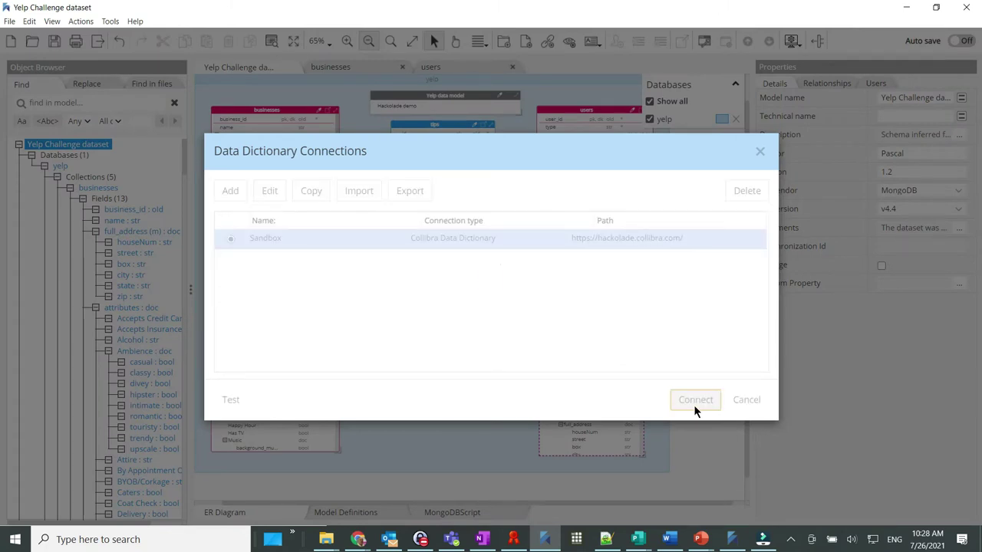
# Step: Connect to the Sandbox dictionary and approve creating the missing required configuration
pyautogui.click(695, 399)
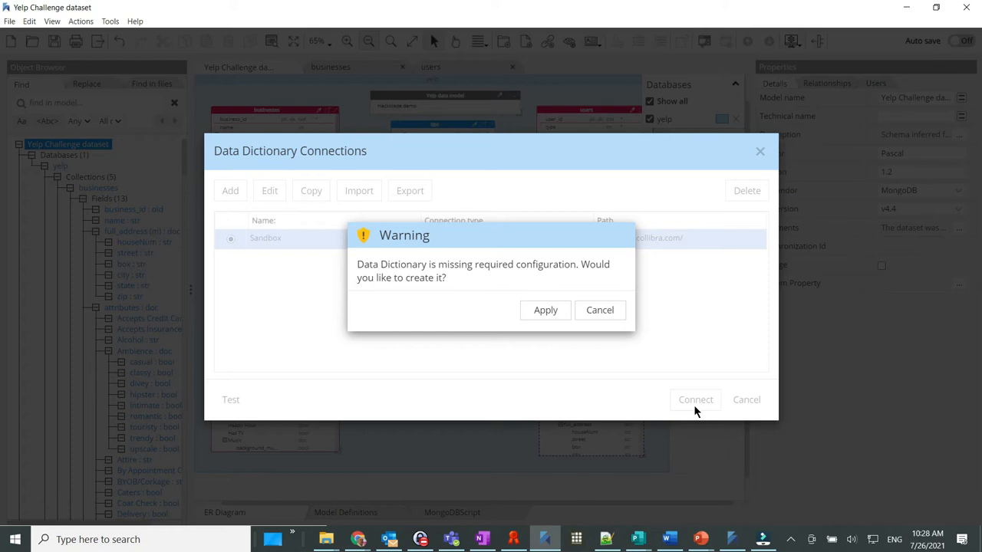
pyautogui.moveTo(593, 325)
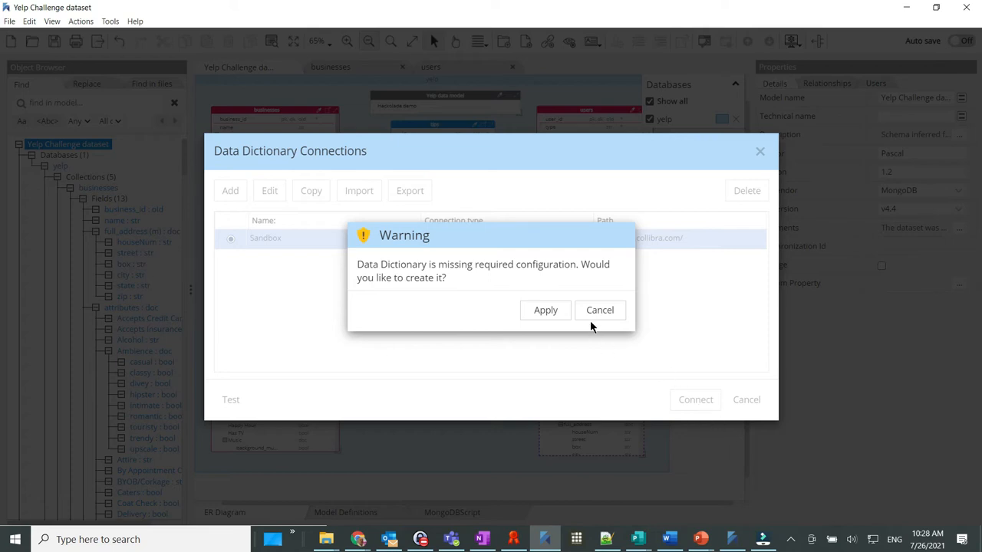
pyautogui.click(545, 310)
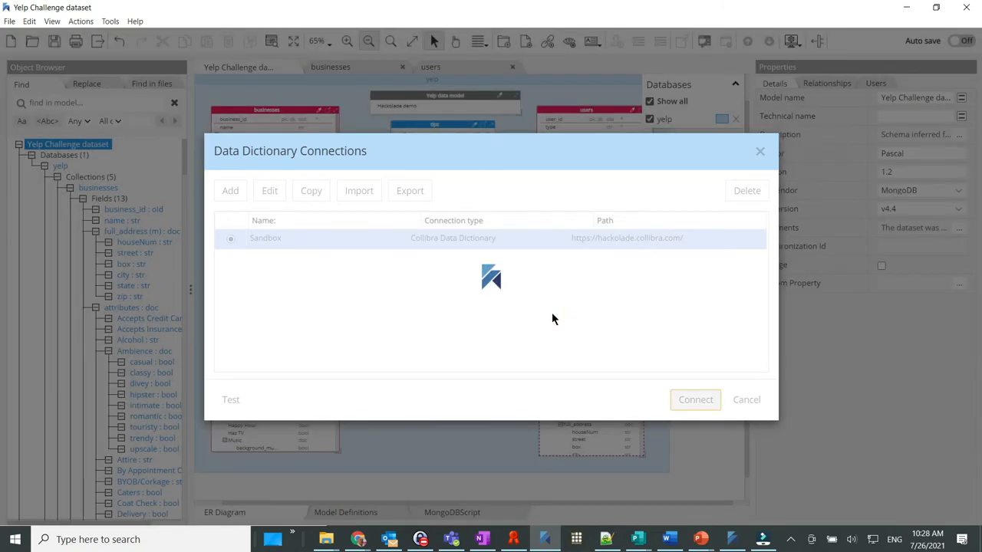
pyautogui.click(695, 399)
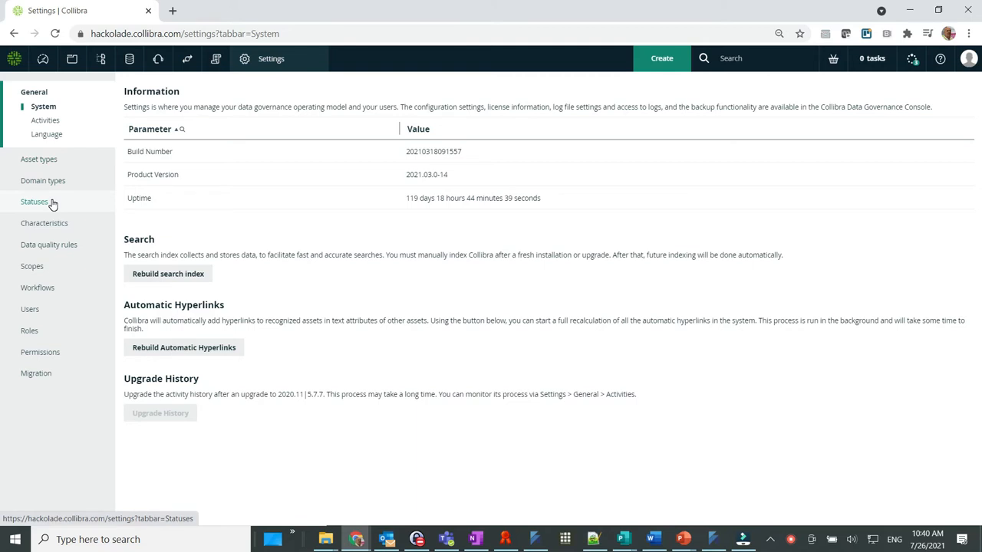
pyautogui.click(33, 267)
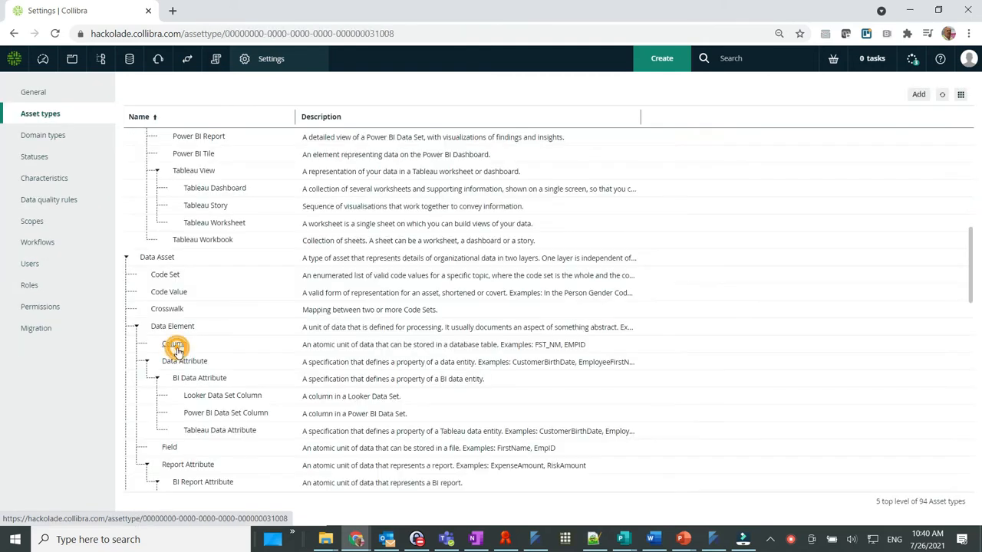
pyautogui.click(174, 344)
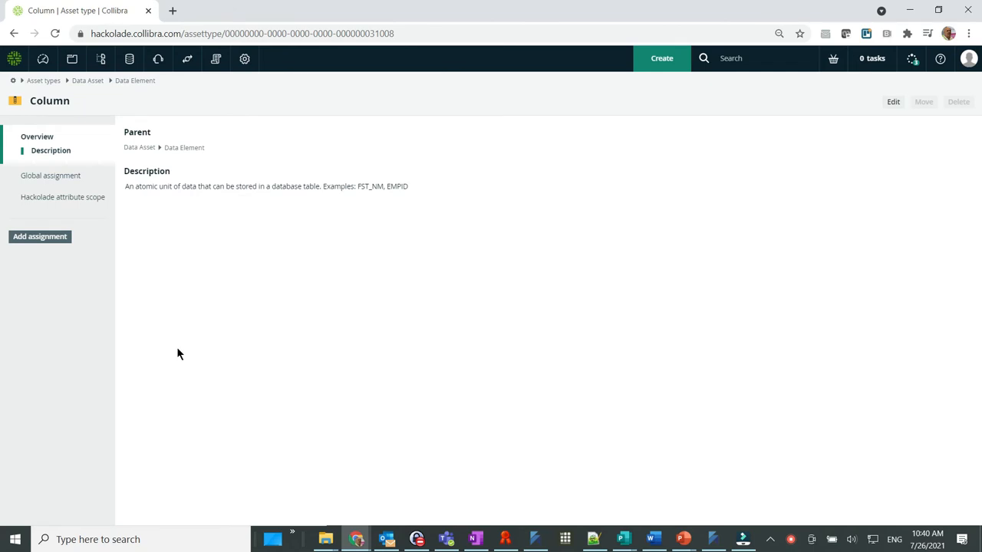
pyautogui.moveTo(2, 335)
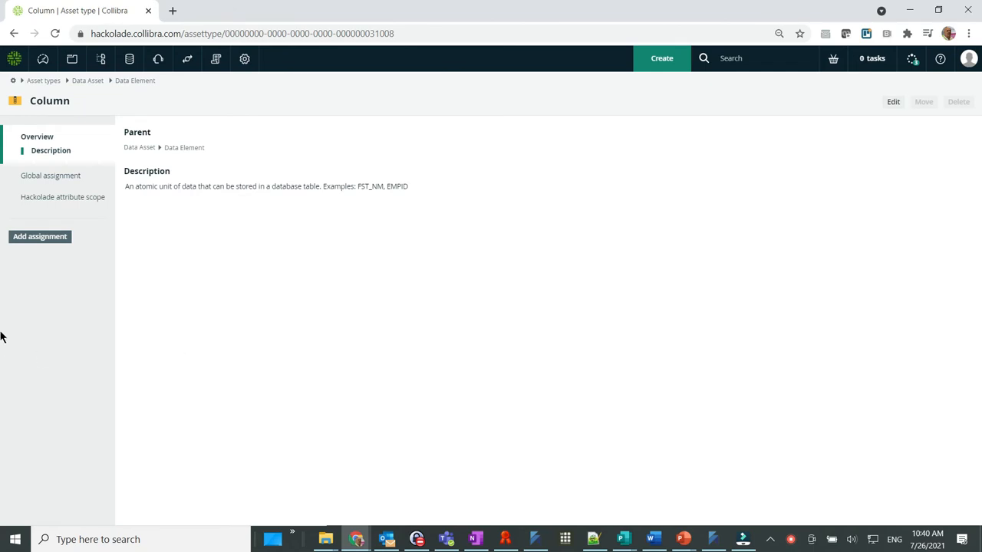
pyautogui.click(62, 196)
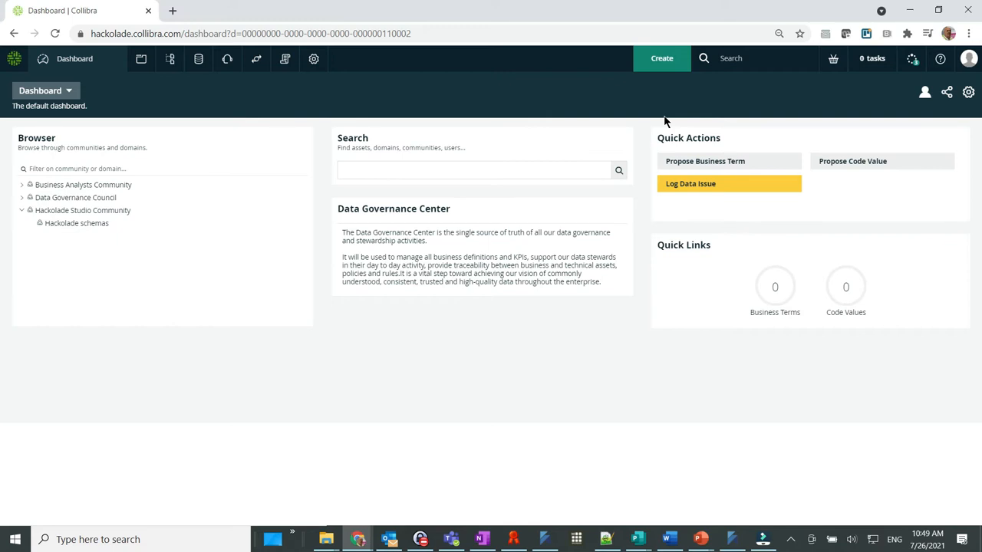
# Step: Create a Physical Data Dictionary domain named 'Yelp' under the Hackolade schemas community
pyautogui.click(661, 58)
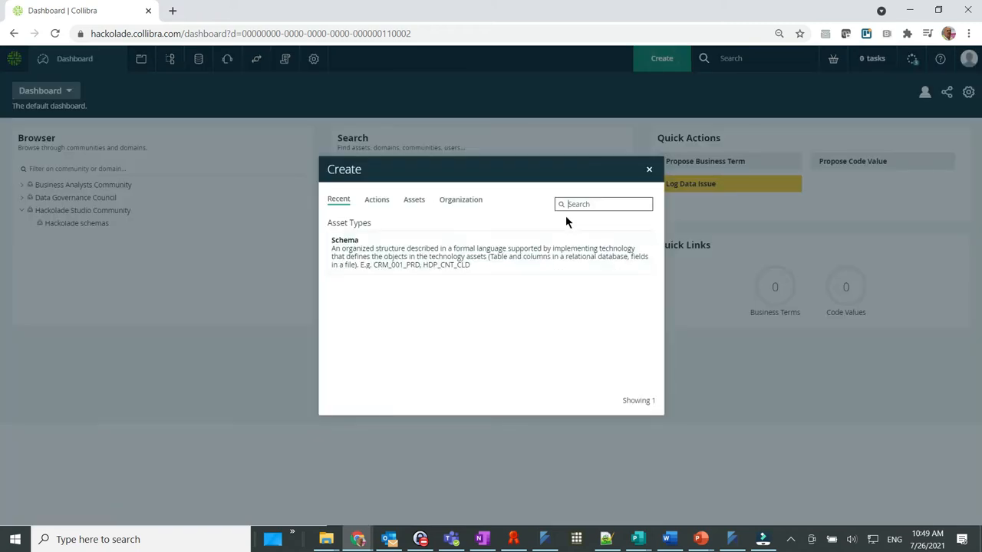
pyautogui.write('phy')
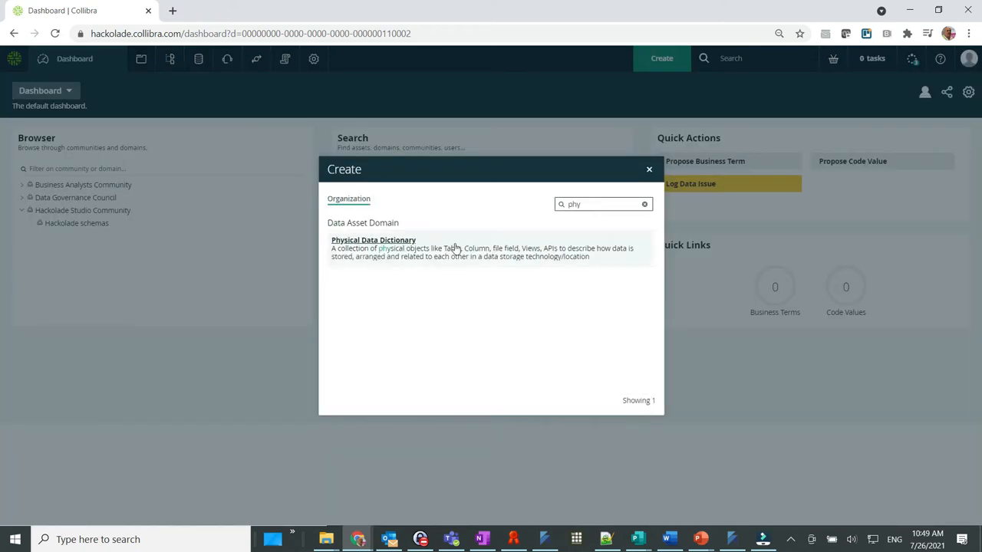
pyautogui.click(373, 240)
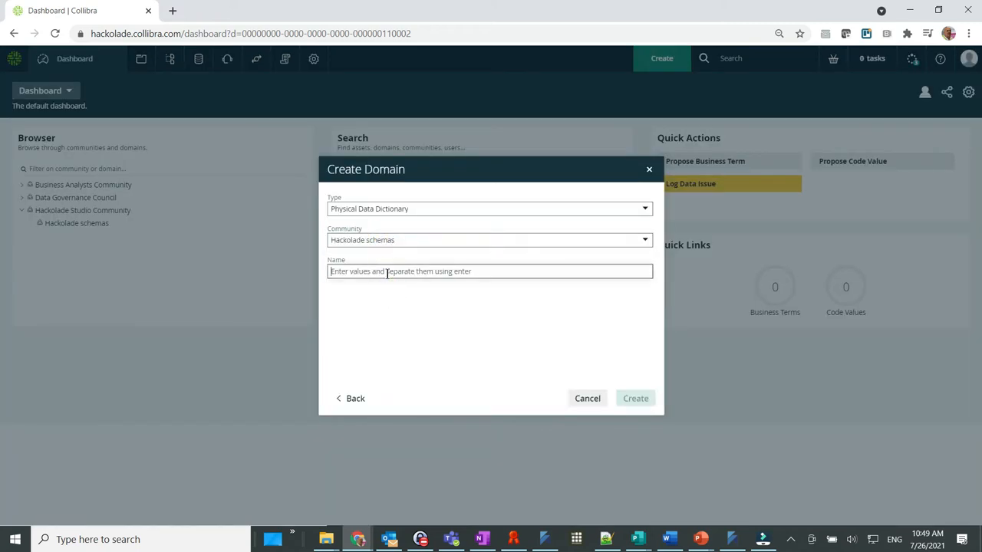
pyautogui.write('Yelp')
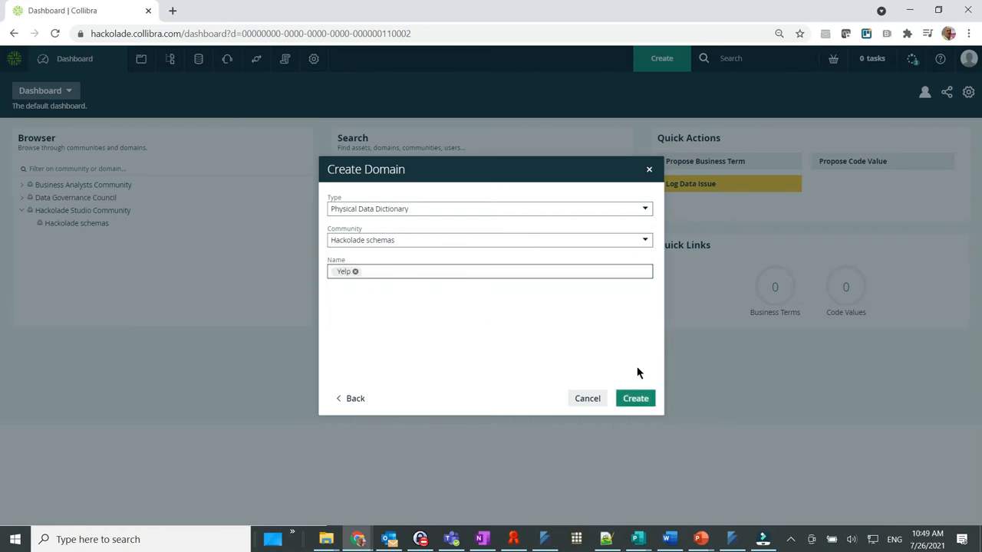
pyautogui.click(635, 398)
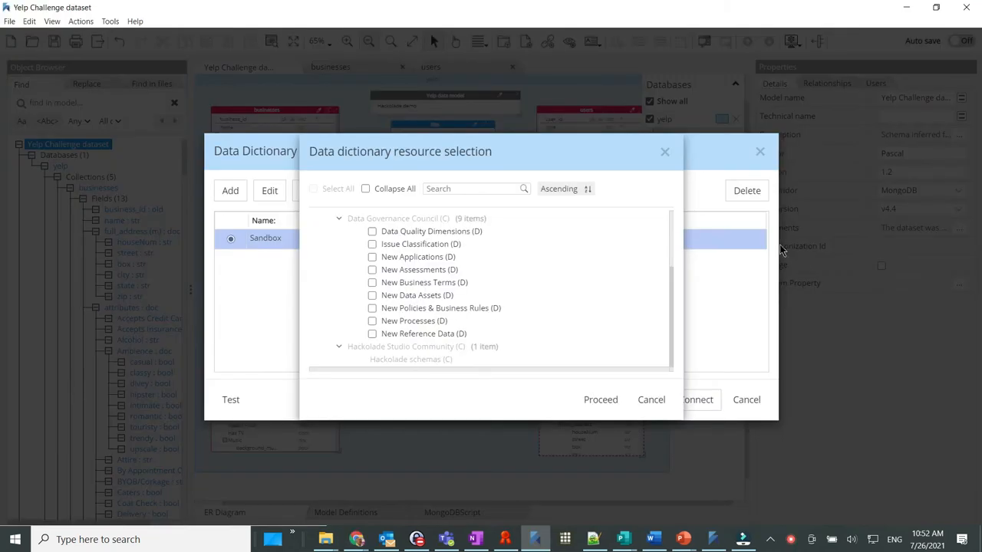
# Step: Select the target domain under Hackolade schemas as the publishing destination
pyautogui.click(695, 400)
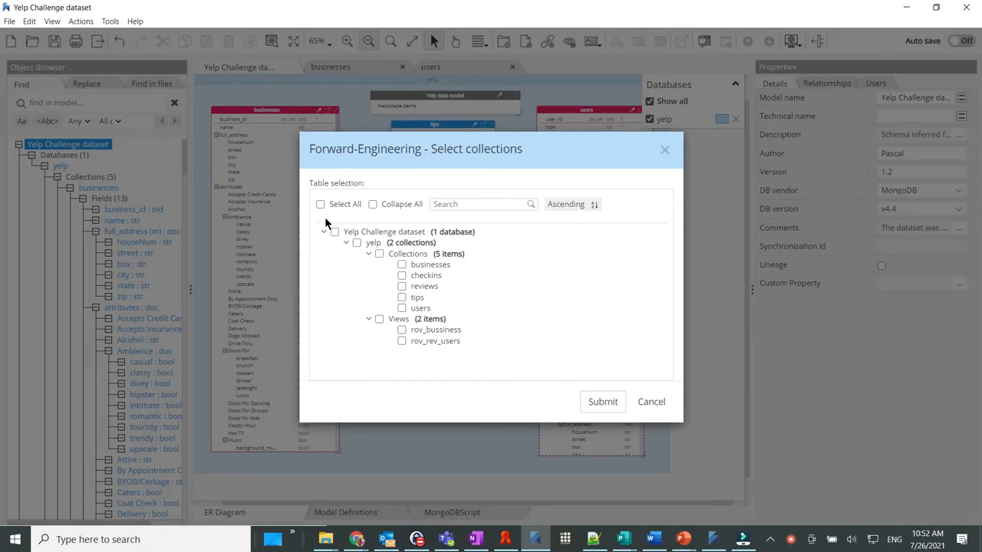
# Step: Select all five Yelp collections and both views, then submit them to Collibra
pyautogui.click(320, 205)
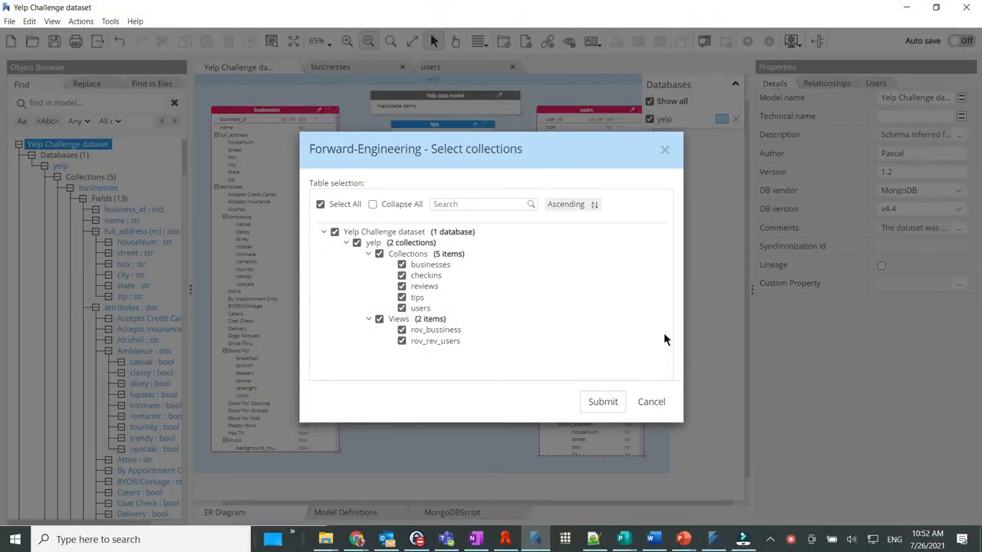
pyautogui.moveTo(666, 346)
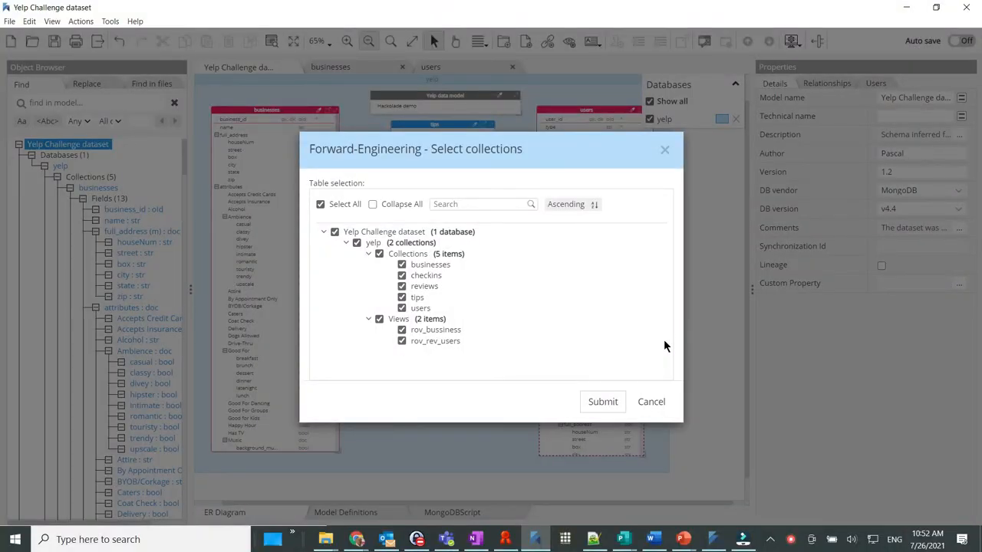
pyautogui.click(602, 401)
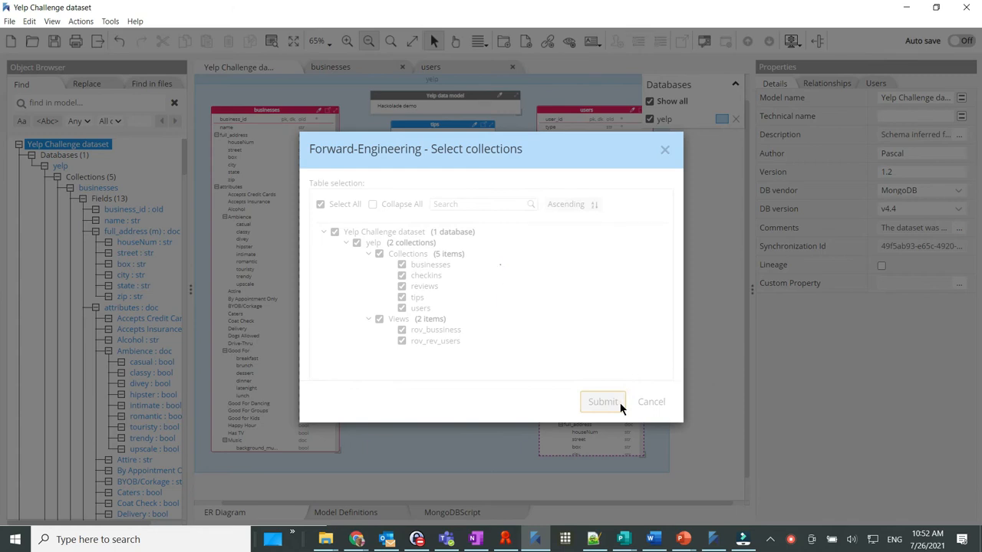
pyautogui.click(603, 401)
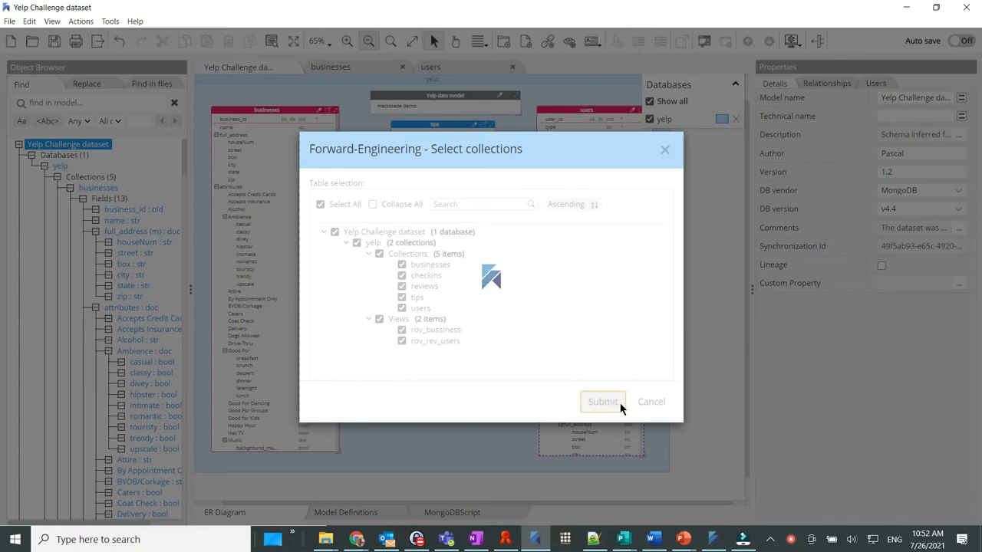
pyautogui.click(602, 402)
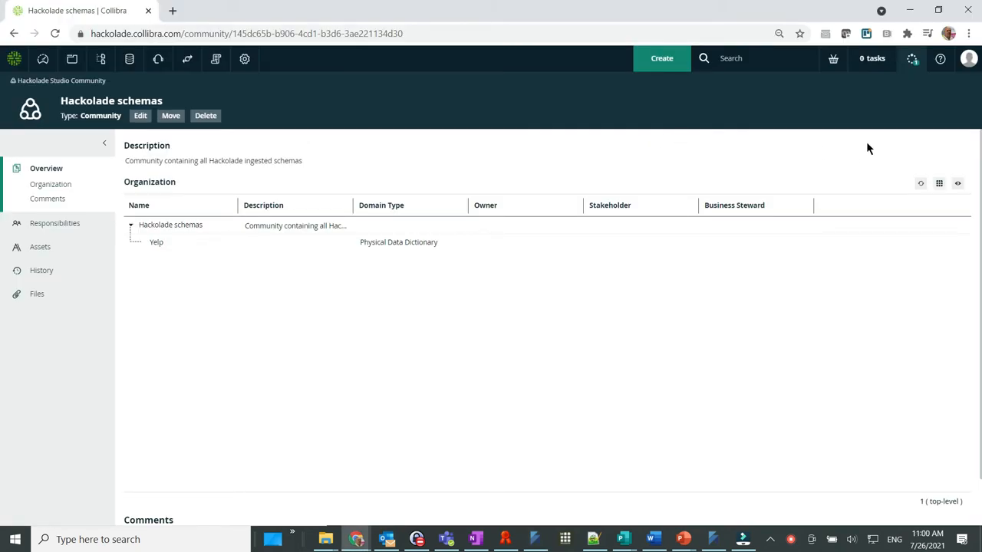
pyautogui.moveTo(914, 58)
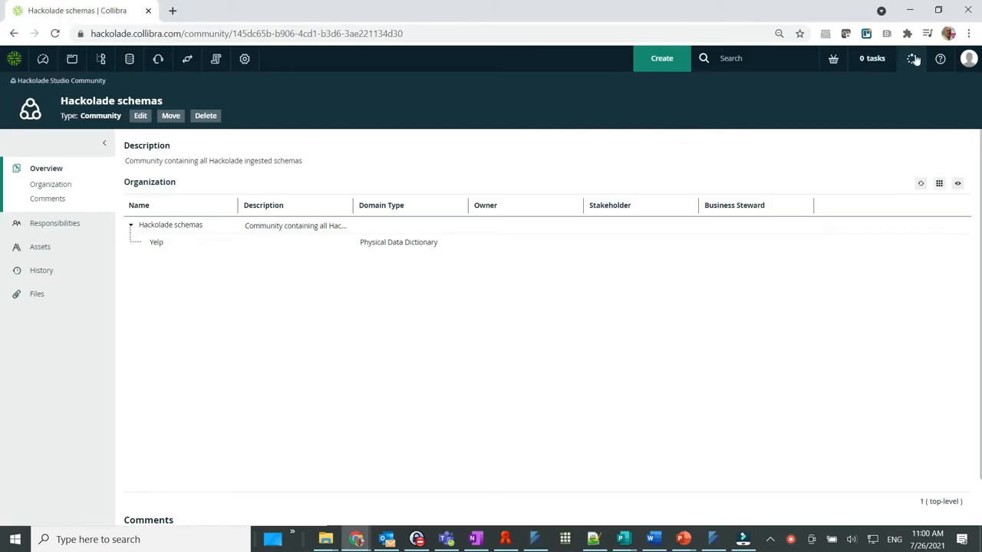
# Step: Review import results (189 assets, 1038 attributes, 182 relations) with the attribute breakdown expanded
pyautogui.click(913, 58)
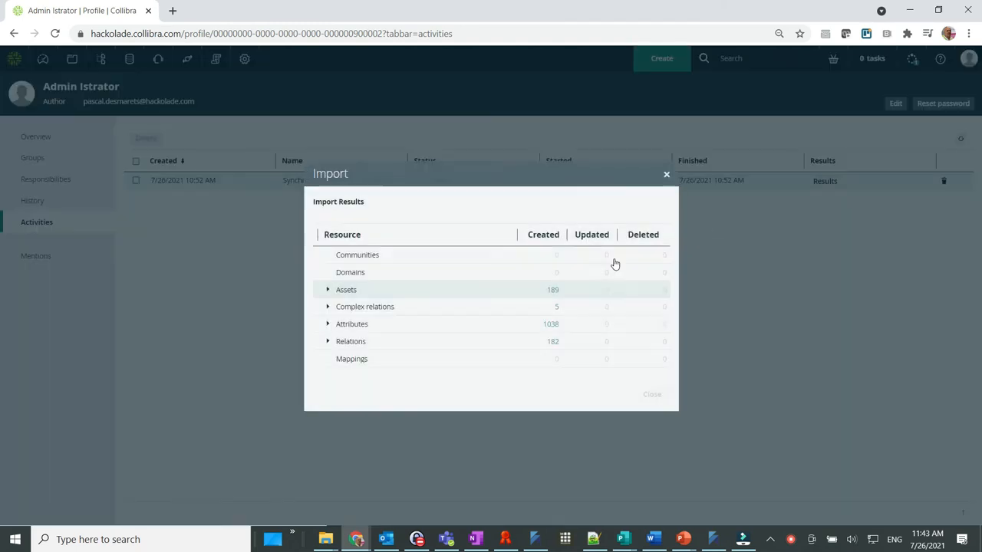
pyautogui.click(328, 289)
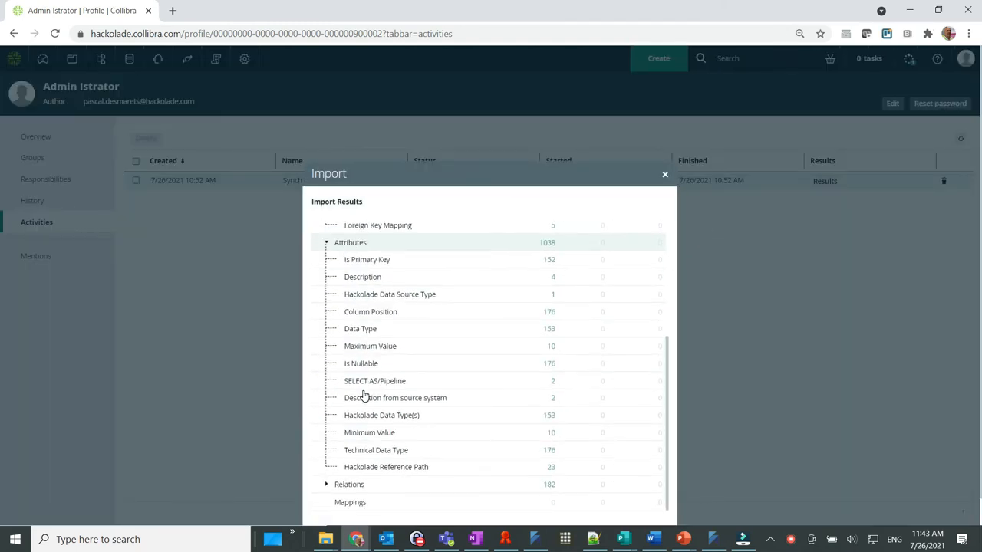
pyautogui.click(20, 59)
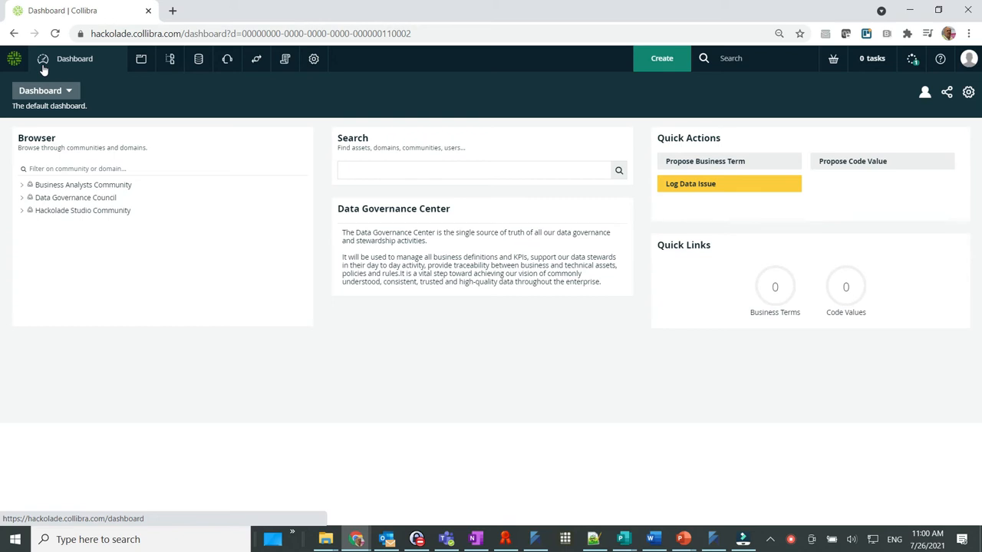
# Step: Open the Yelp domain from Hackolade Studio Community and bring up its Hierarchy settings
pyautogui.click(23, 211)
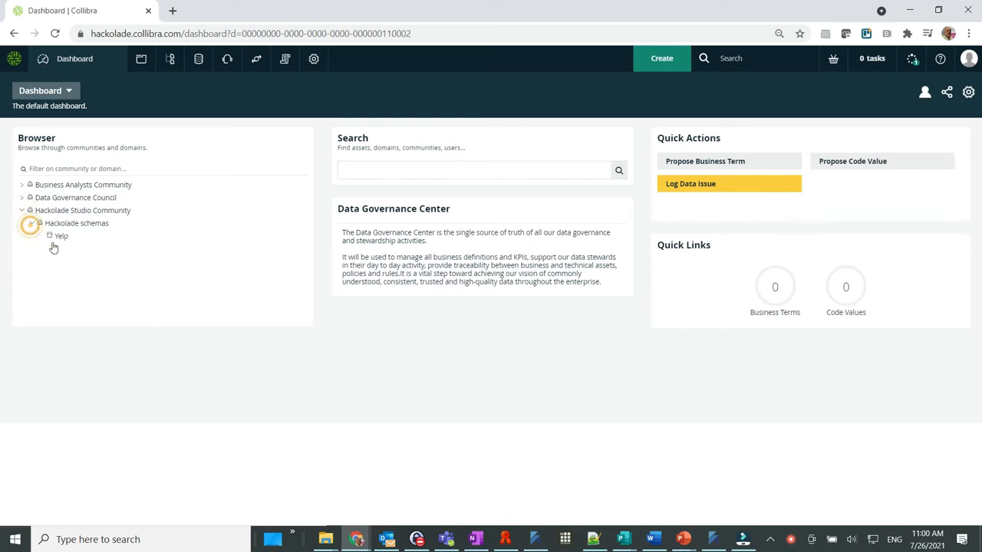
pyautogui.click(60, 235)
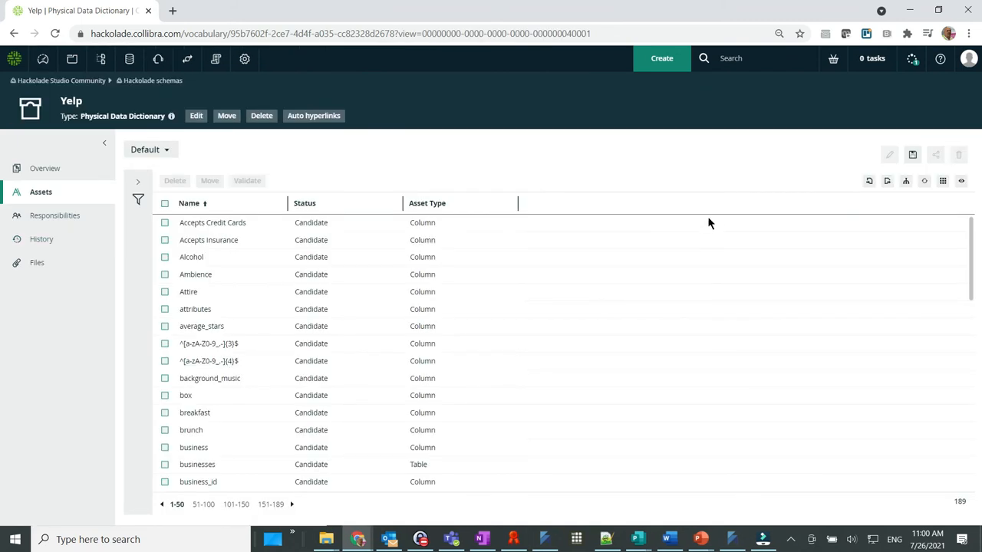
pyautogui.moveTo(906, 181)
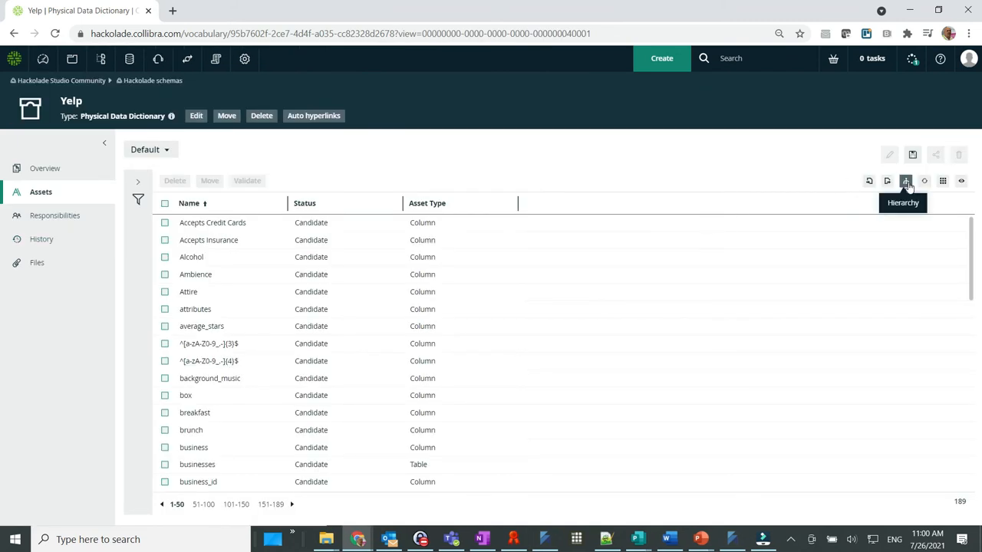
pyautogui.click(906, 181)
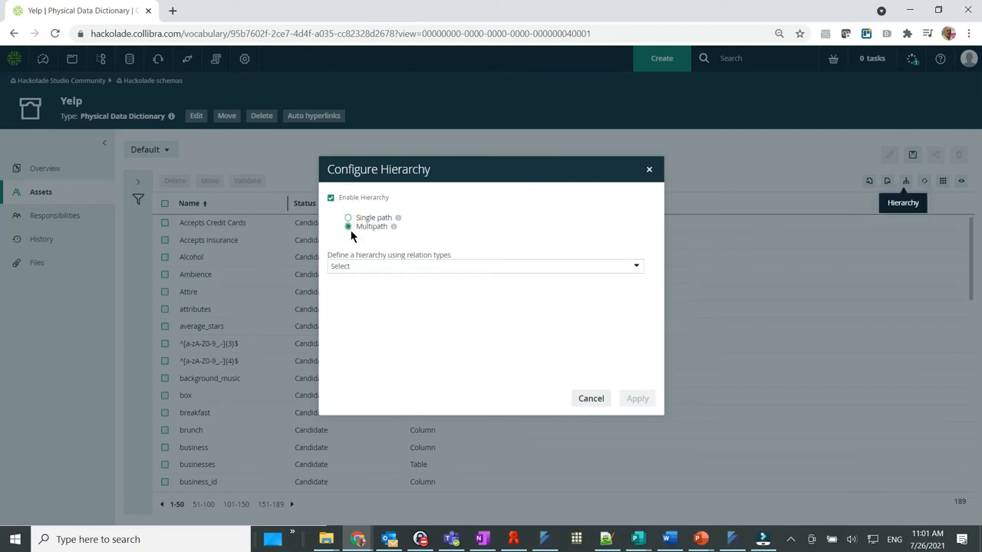
# Step: Apply a hierarchy using Schema contains Table and the column containment relations
pyautogui.click(483, 266)
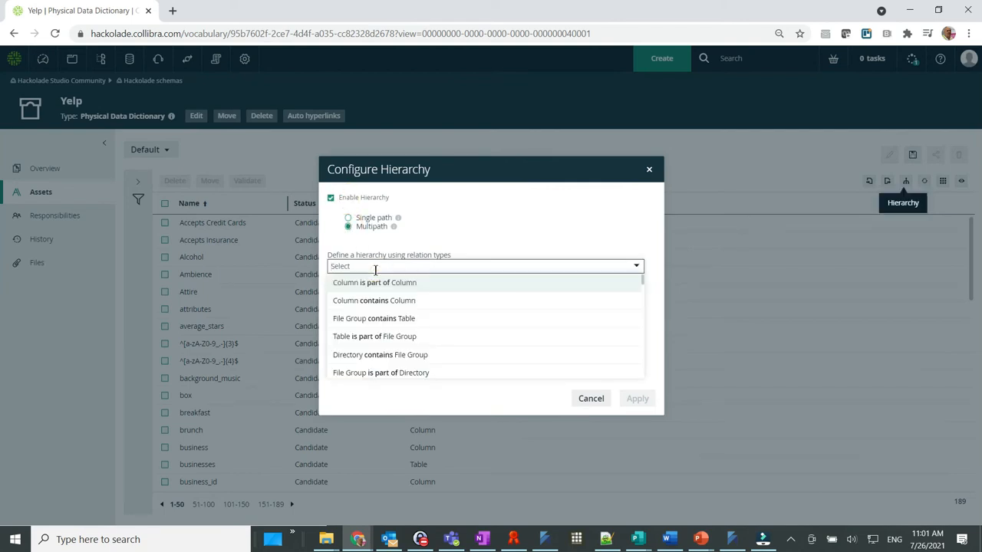
pyautogui.write('schema')
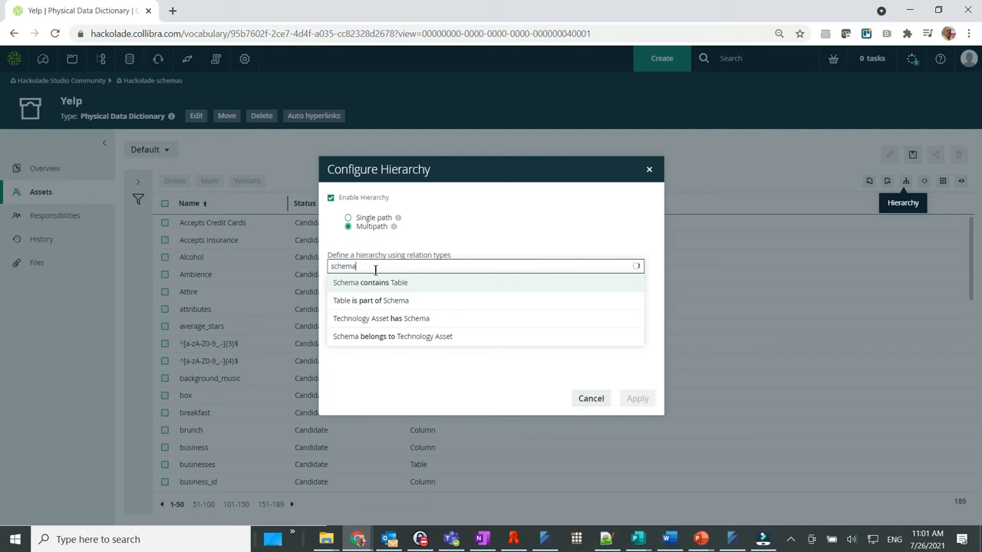
pyautogui.click(370, 283)
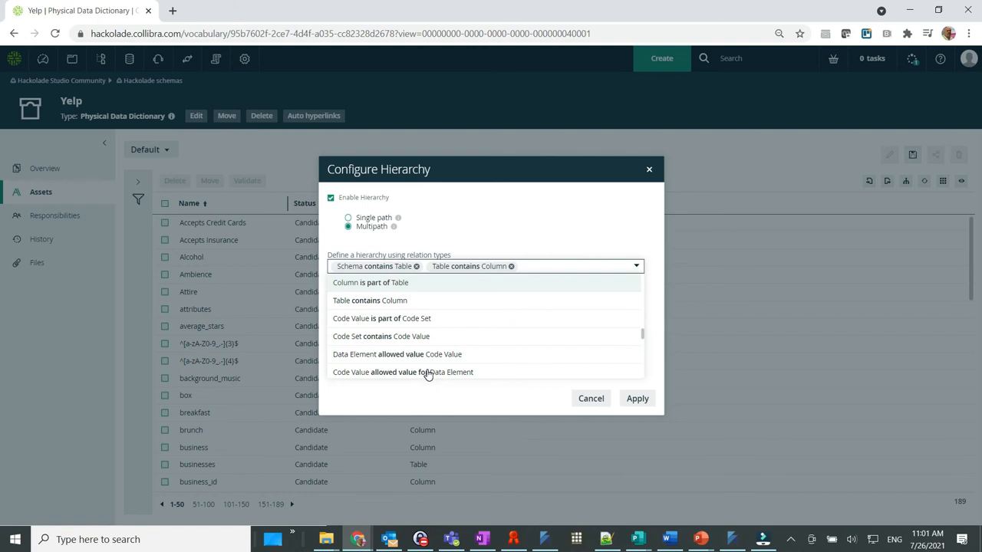
pyautogui.write('column')
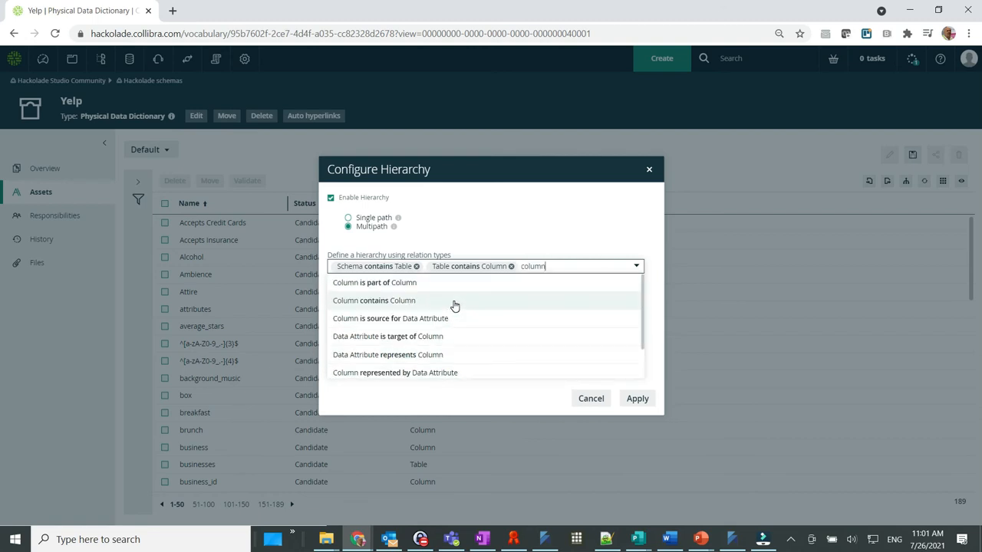
pyautogui.click(637, 398)
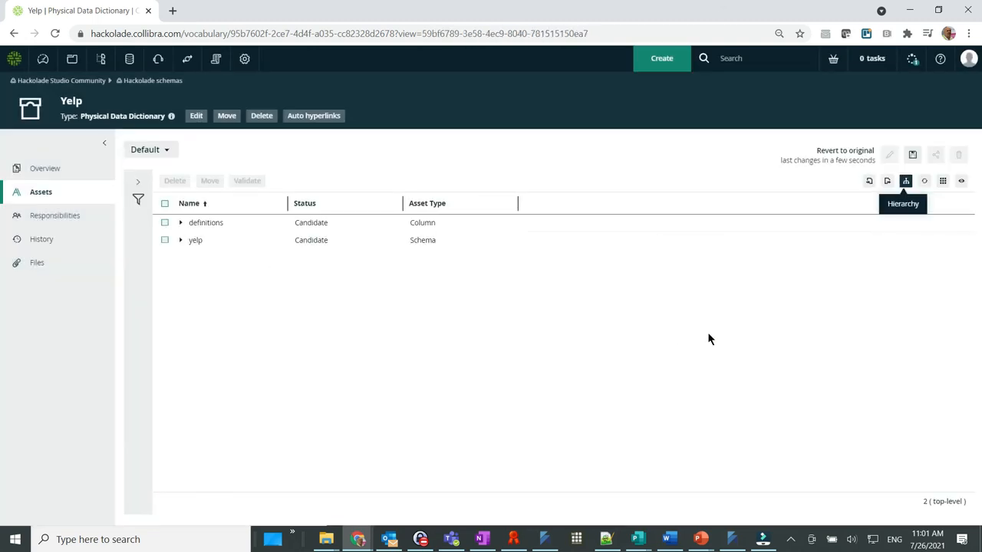
# Step: Enable the Full Name field in the asset list's display options
pyautogui.click(944, 180)
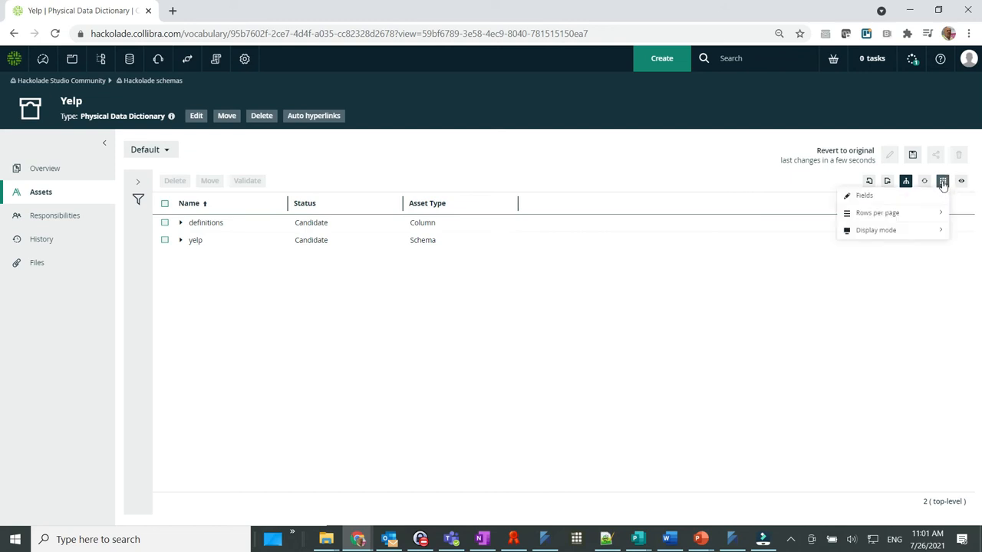
pyautogui.click(863, 195)
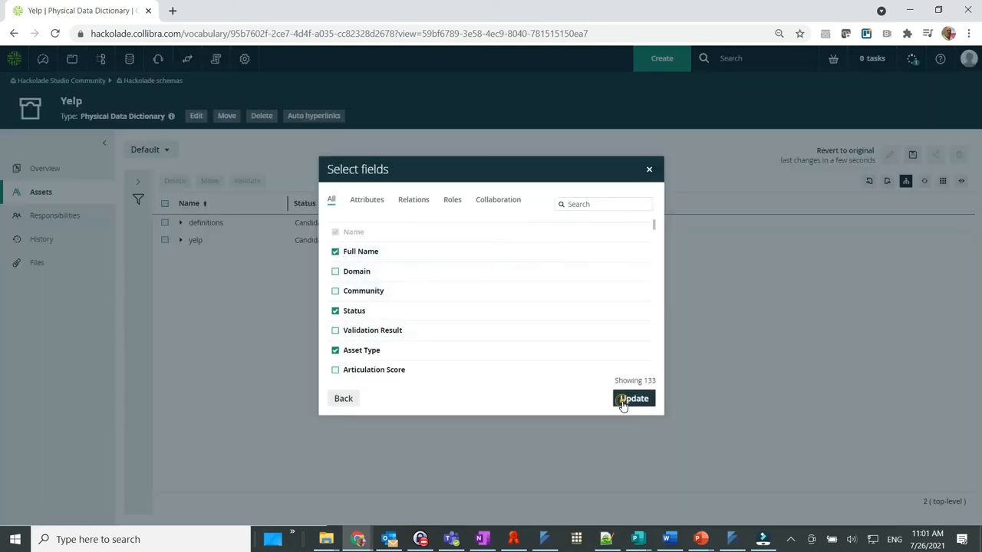
pyautogui.click(634, 398)
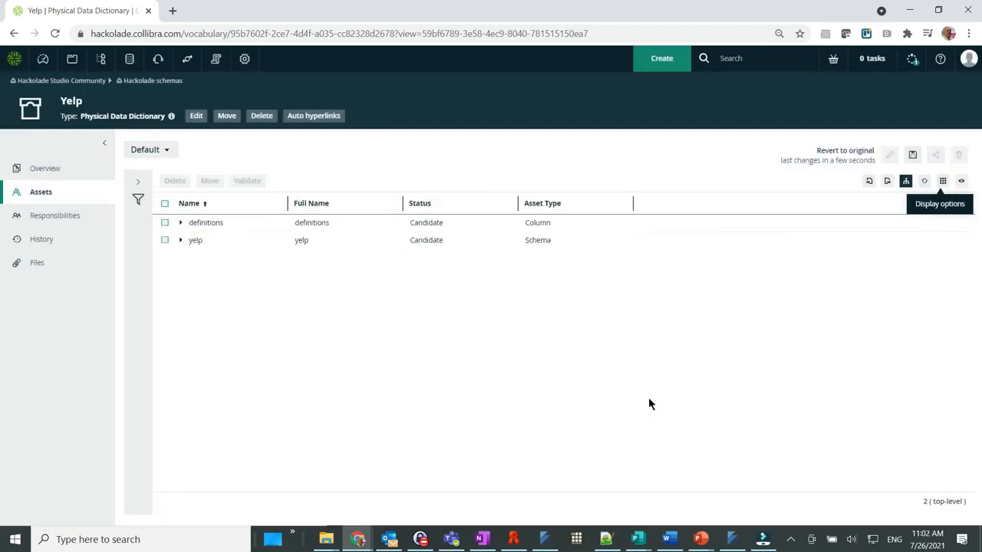
pyautogui.moveTo(581, 388)
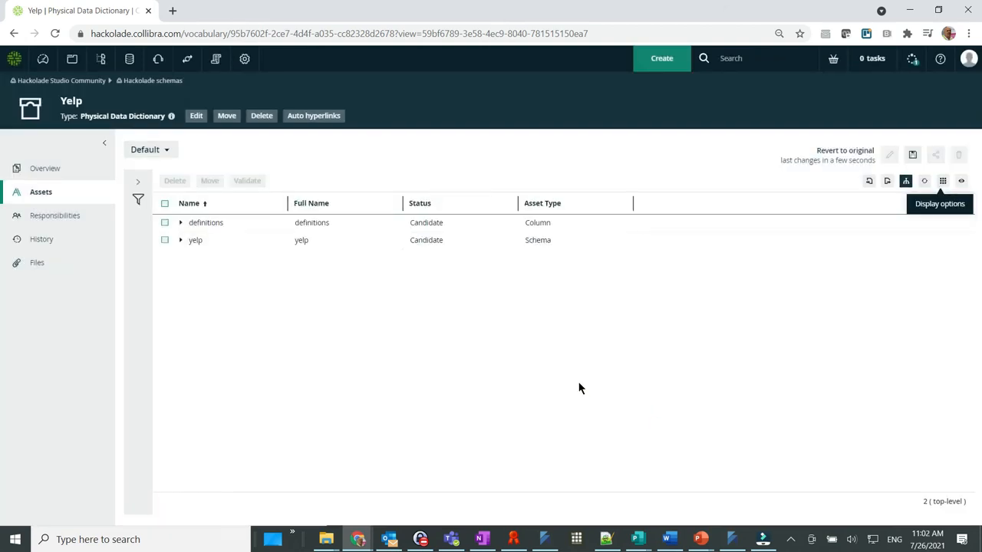
# Step: Expand the yelp schema's definitions, users, compliments and reviews nodes, then open reviews' user_id column
pyautogui.click(180, 240)
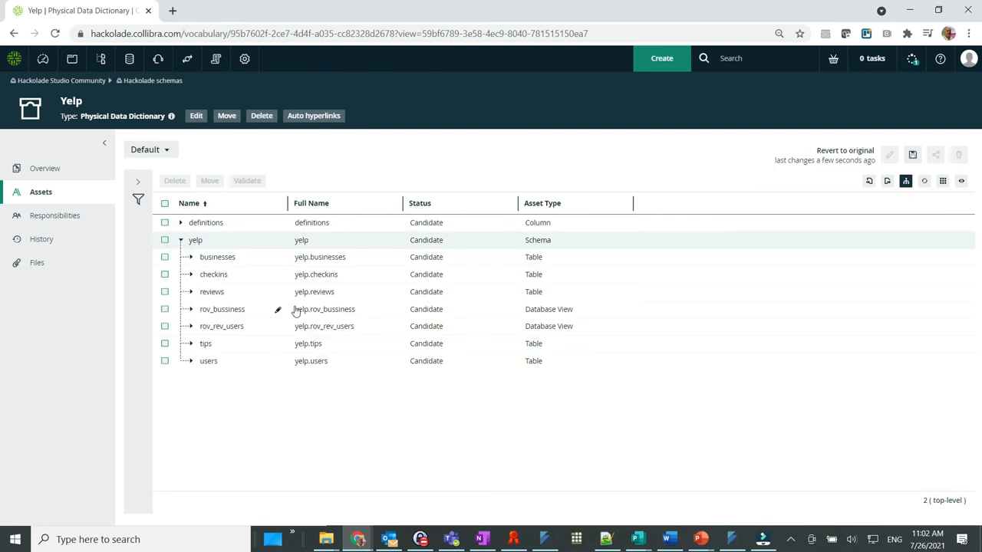
pyautogui.moveTo(321, 353)
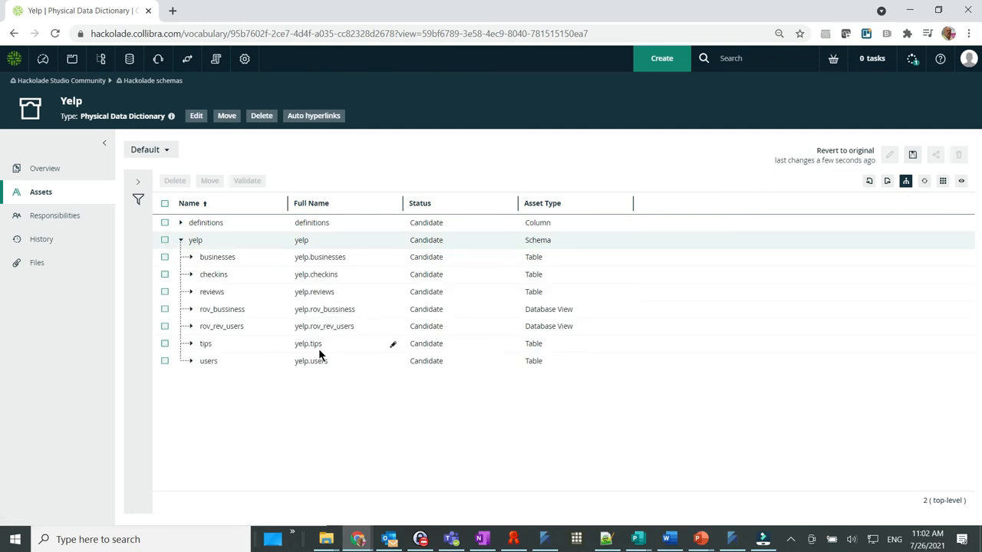
pyautogui.click(180, 223)
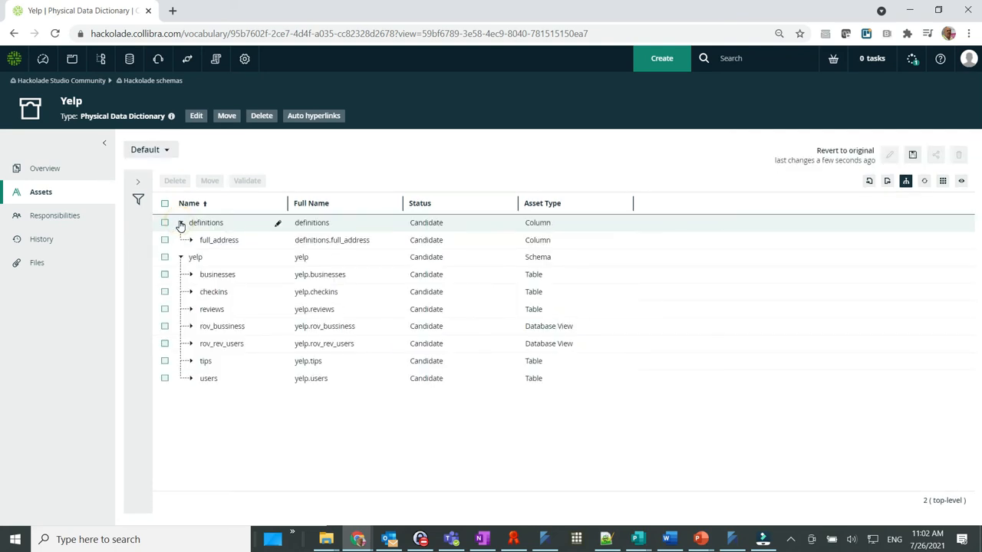
pyautogui.click(180, 222)
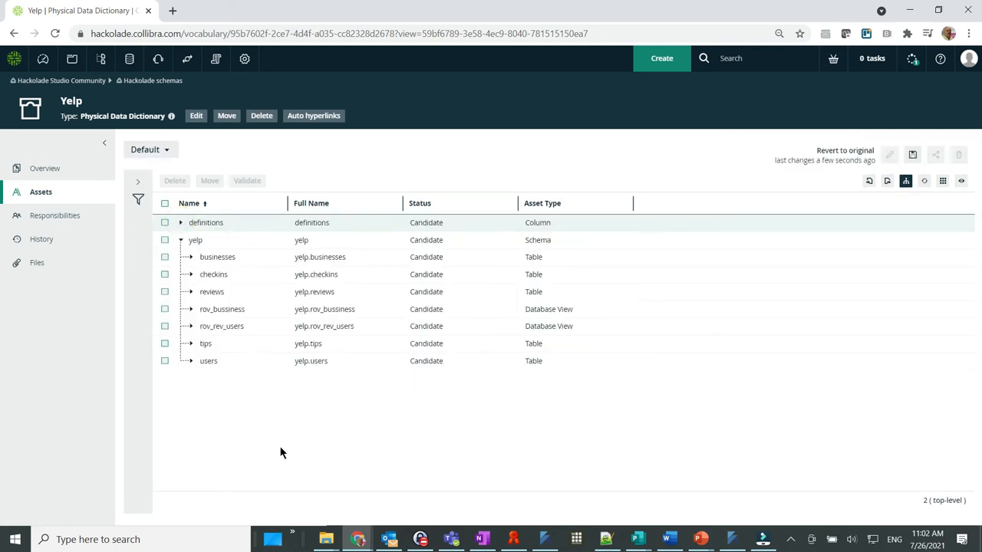
pyautogui.click(190, 362)
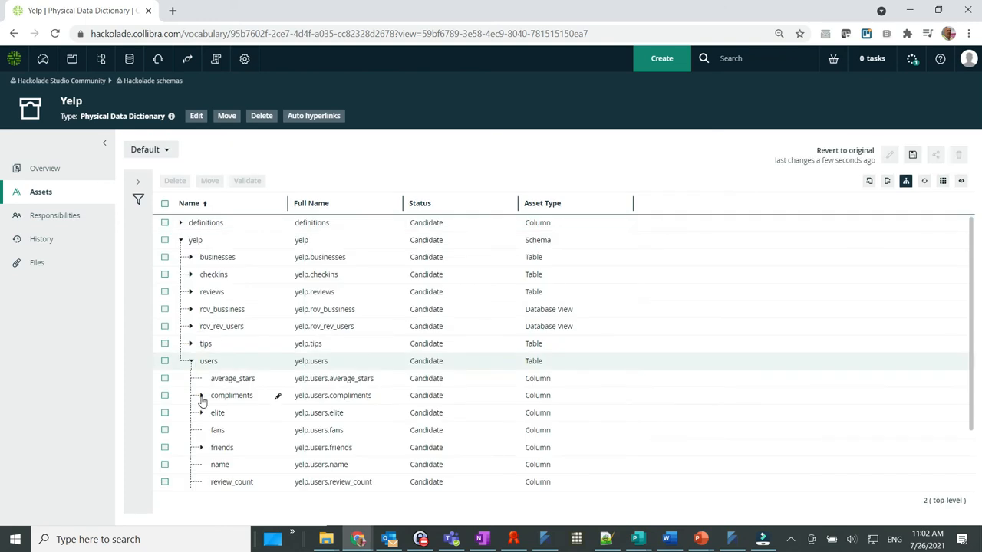
pyautogui.click(199, 396)
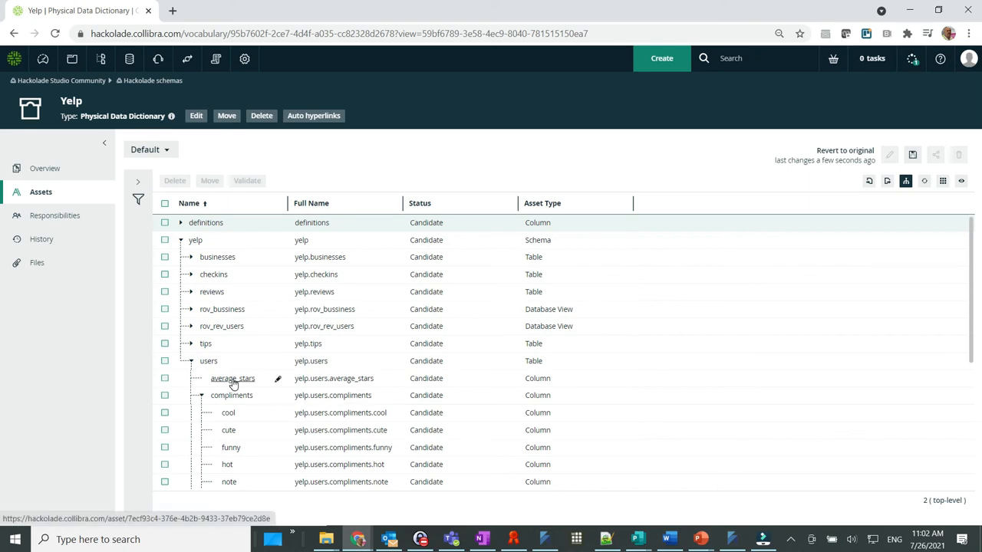
pyautogui.click(232, 378)
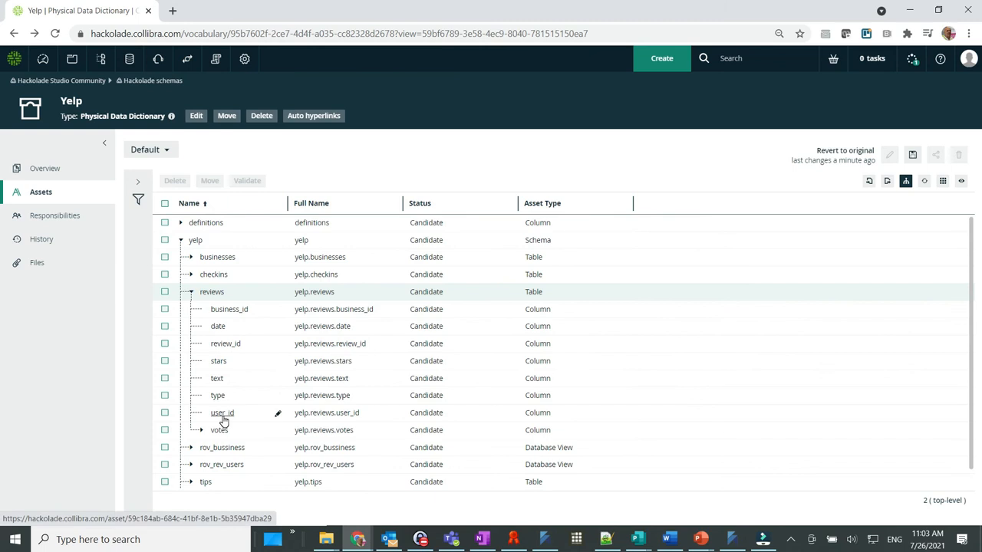
pyautogui.click(222, 413)
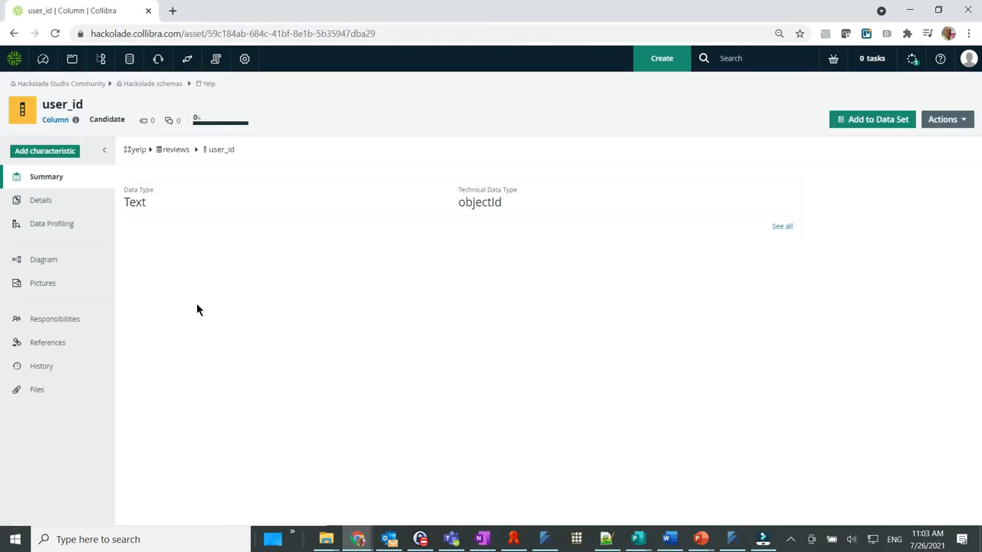
# Step: Show the user_id column's Details: String data type and fk_reviewsUsers foreign key
pyautogui.click(41, 200)
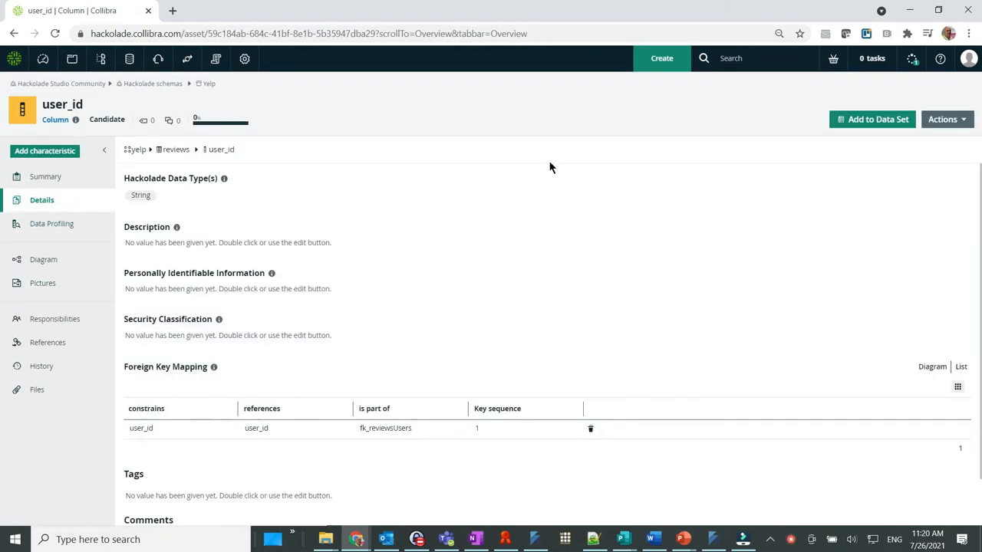
pyautogui.moveTo(293, 159)
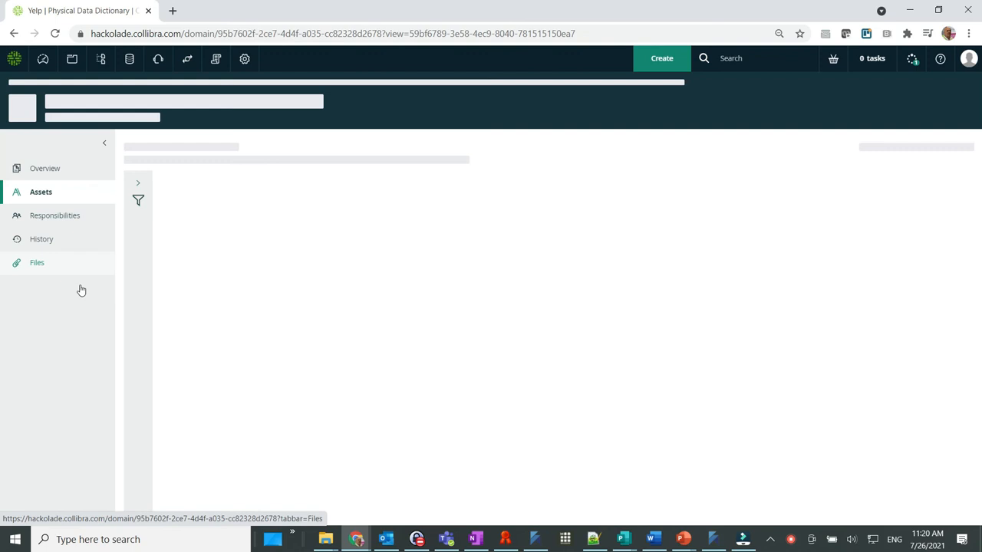
# Step: List the Yelp dictionary's attached files and open the downloaded ERD Picture.png
pyautogui.click(37, 263)
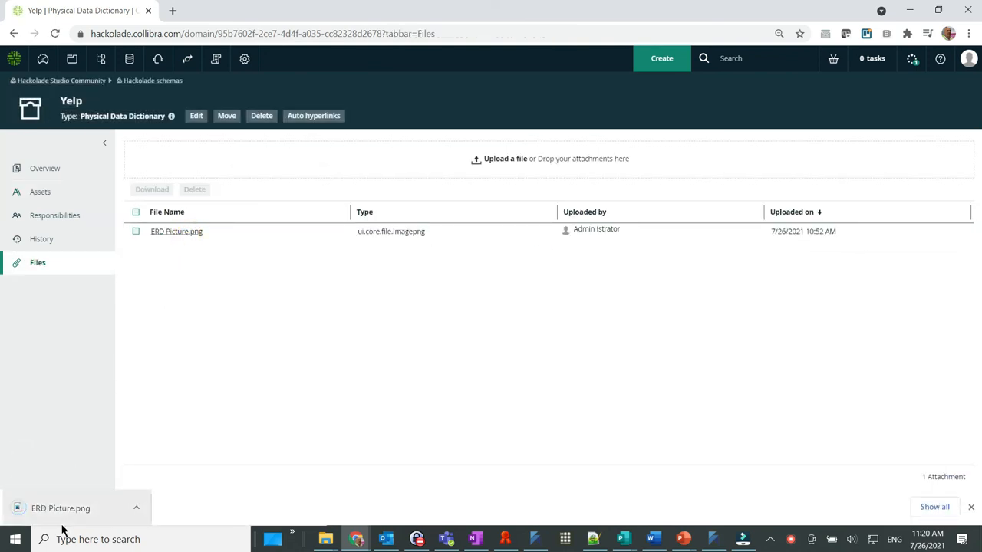
pyautogui.click(61, 508)
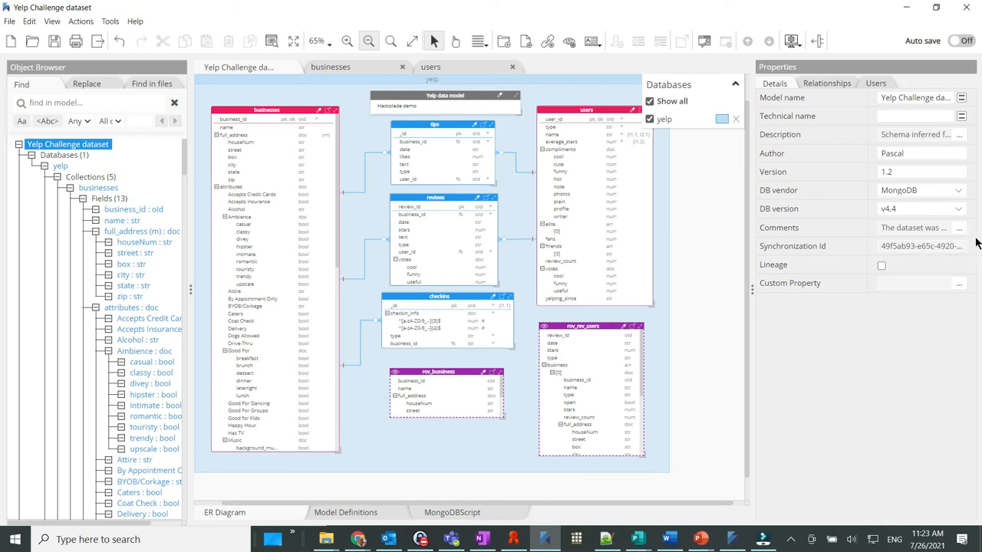
pyautogui.moveTo(949, 237)
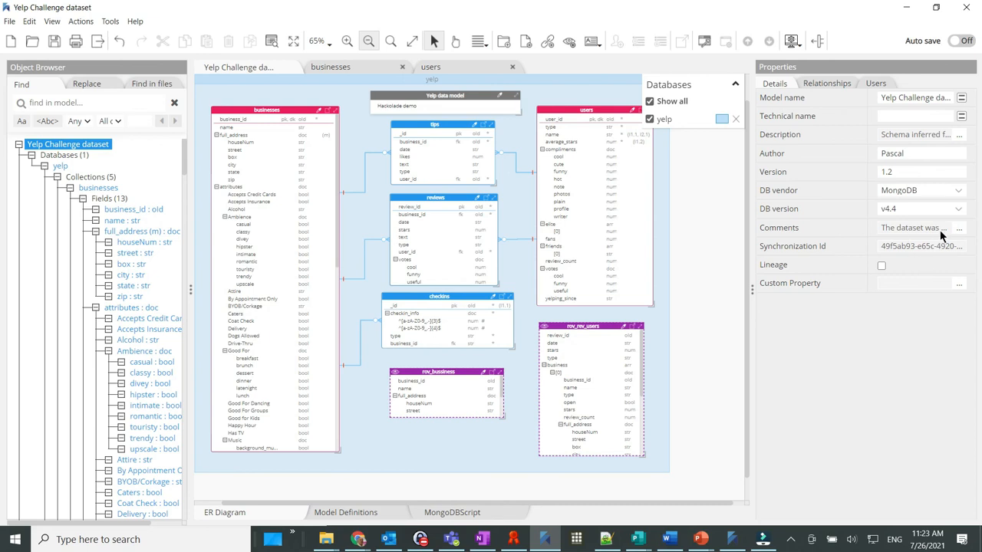